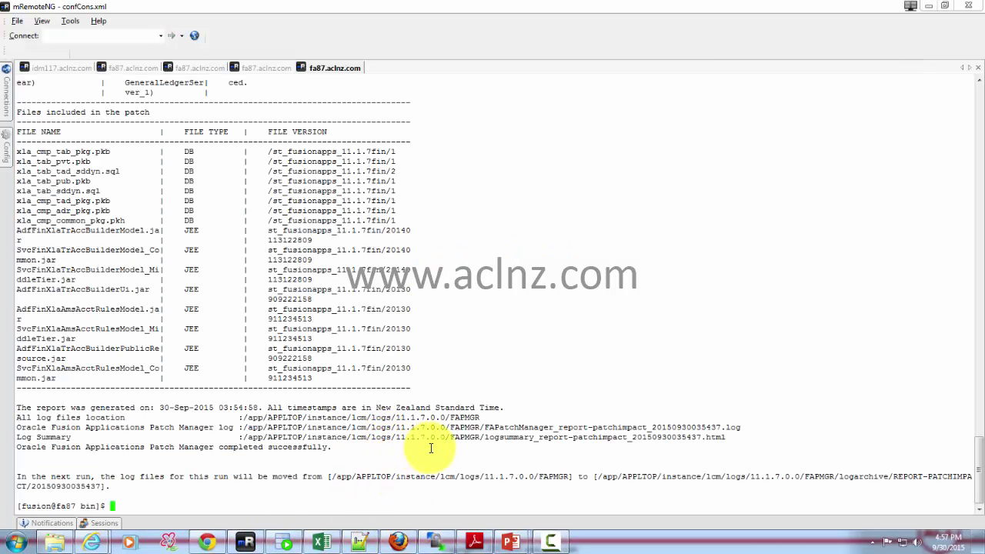
- Enter the fapmgr.sh command for patchtop /home/fusion/patch_temp/17968279 at the bin prompt, unrun
{"action": "type", "text": "./fapmgr.sh report -patchimpact -patchtop /home/fusion/patch_temp/17968279"}
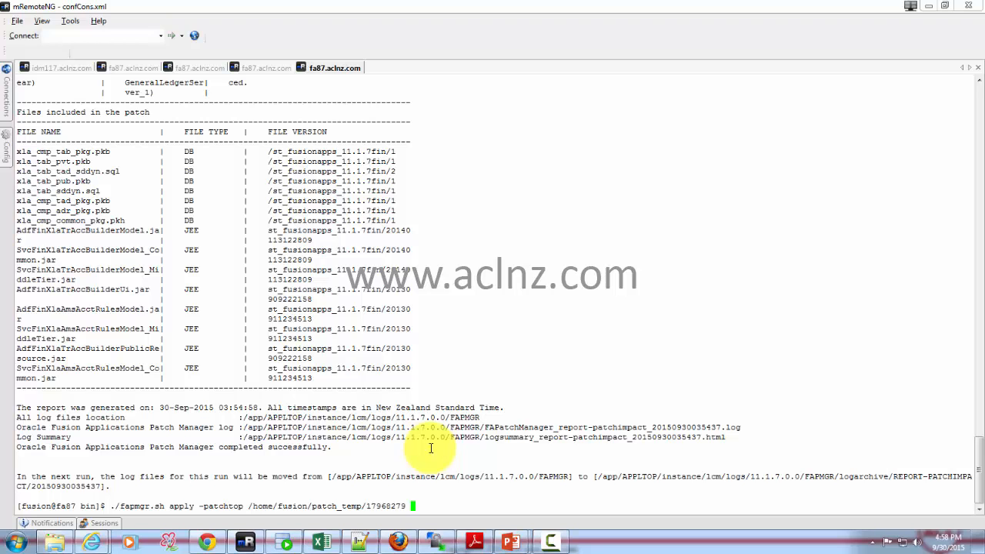
{"action": "mouse_move", "coordinate": [736, 357]}
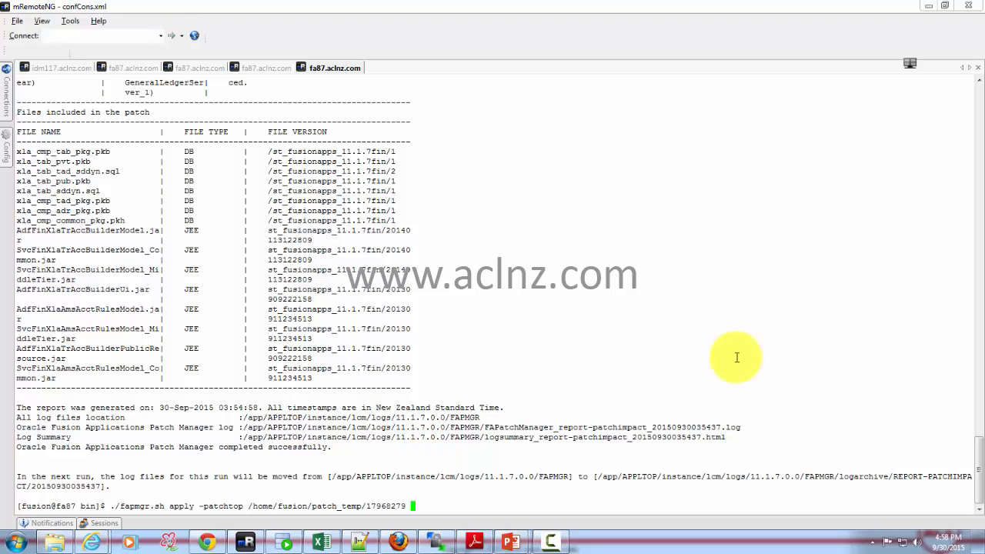
{"action": "mouse_move", "coordinate": [516, 476]}
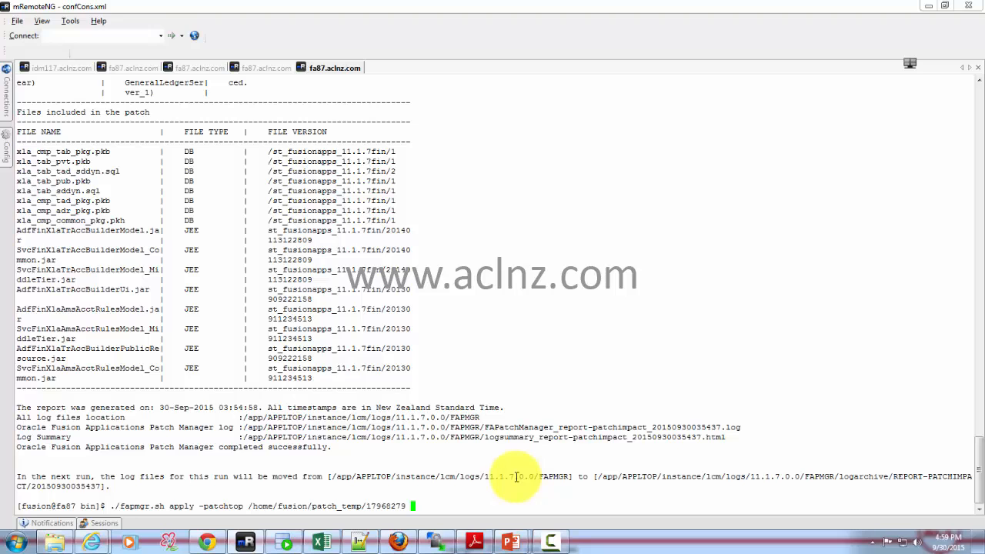
- Run the apply with -online and -workers 5; it fails with a usage message
{"action": "type", "text": "-online"}
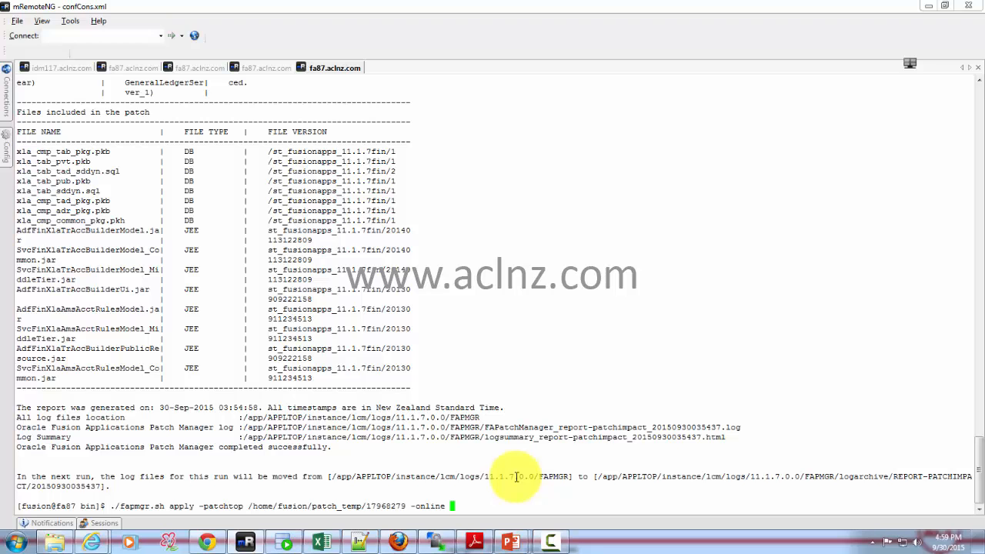
{"action": "mouse_move", "coordinate": [856, 417]}
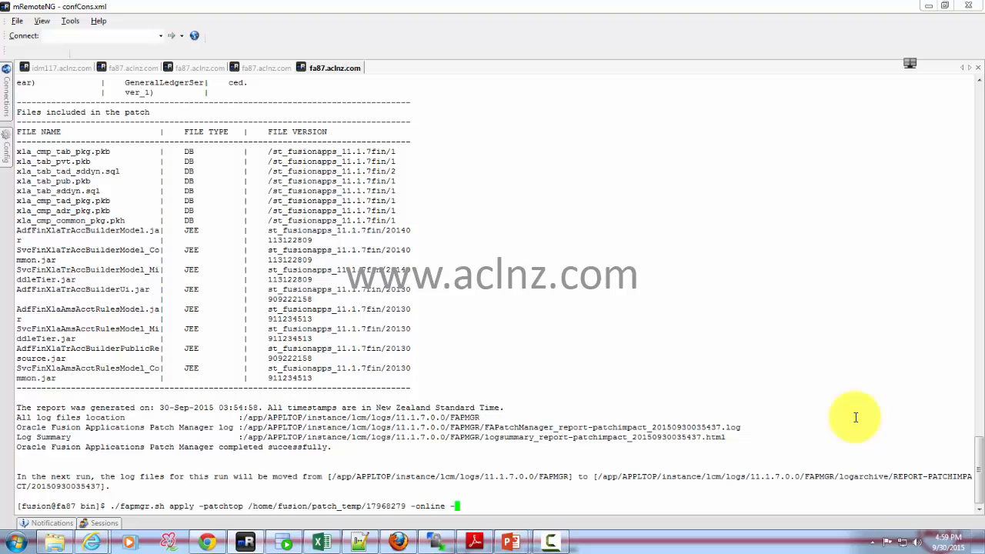
{"action": "type", "text": "wor"}
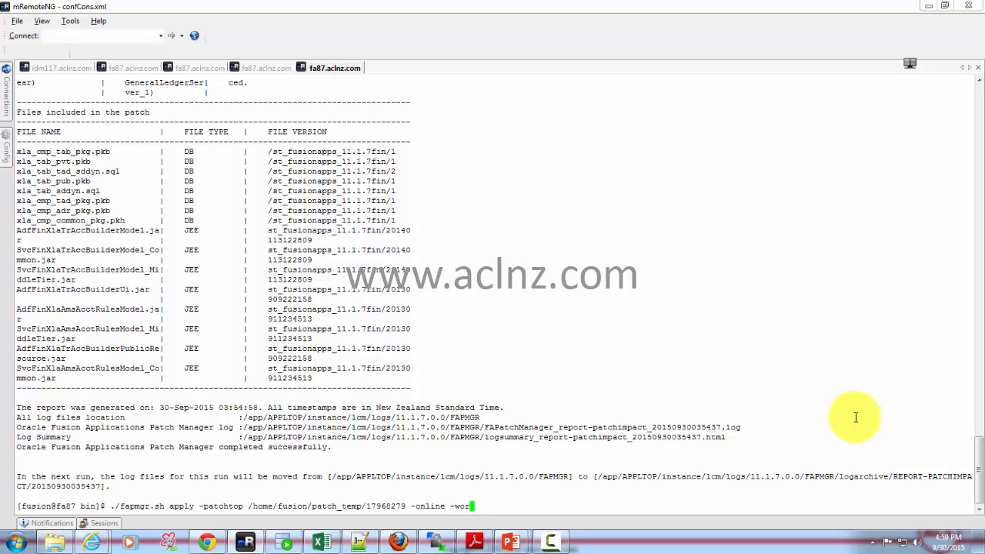
{"action": "type", "text": "kers"}
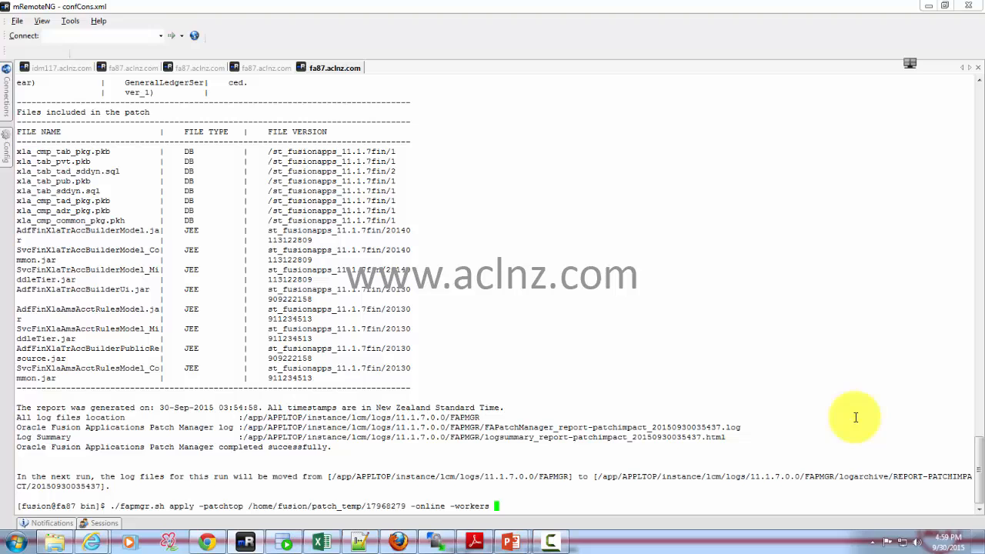
{"action": "type", "text": "5"}
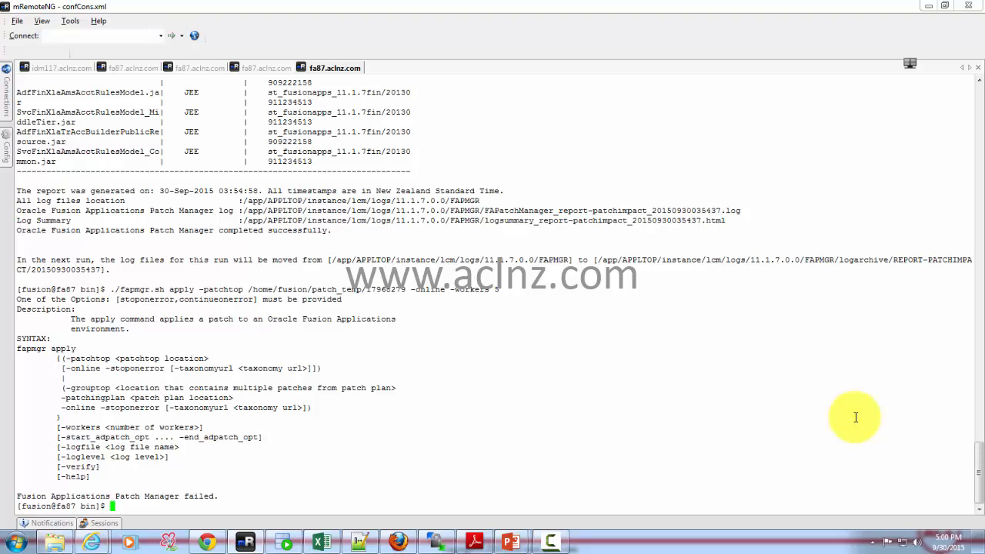
- Rerun the apply for patch 17968279 with -stoponerror, -online and -workers 5 so Patch Manager starts
{"action": "type", "text": "./fapmgr.sh apply -patchtop /home/fusion/patch_temp/17968279 -online -workers 5"}
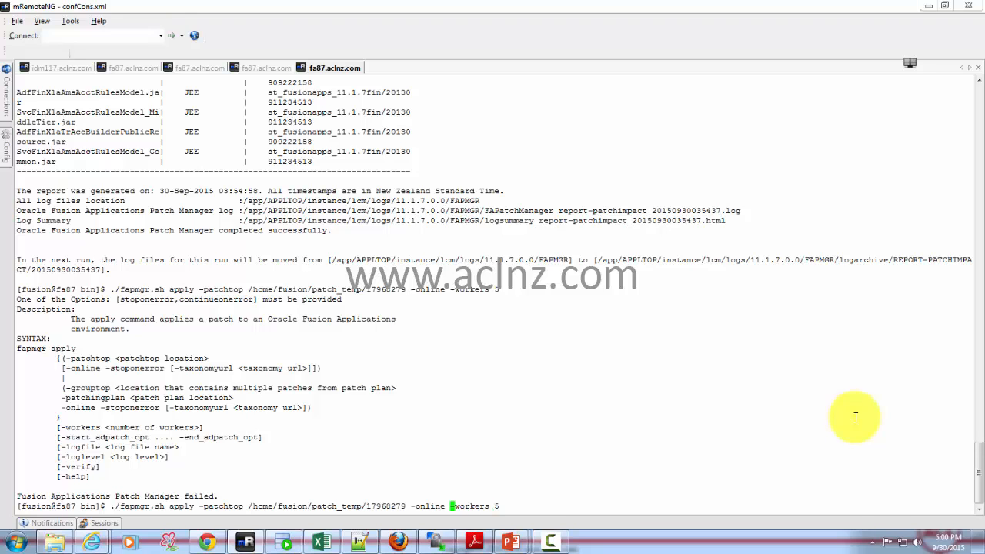
{"action": "mouse_move", "coordinate": [769, 422]}
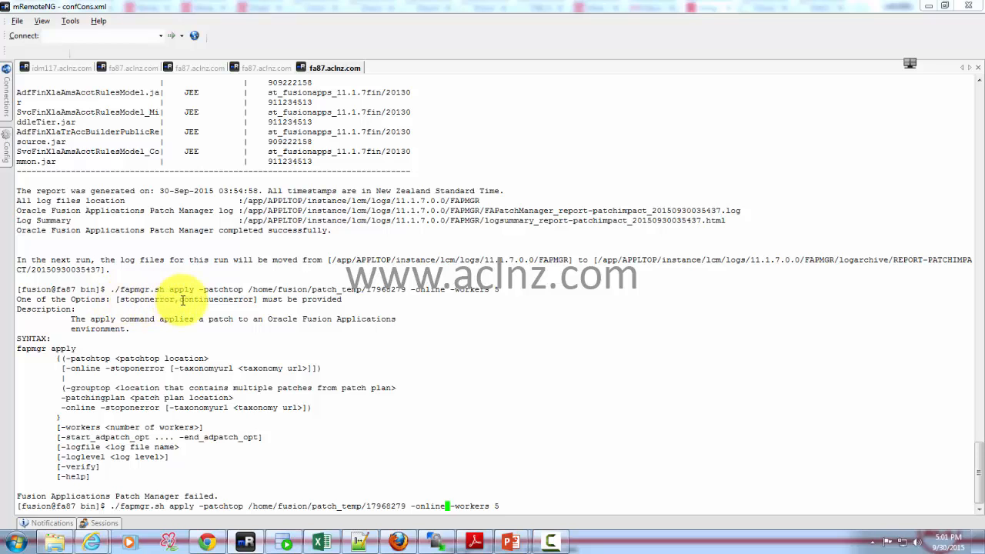
{"action": "mouse_move", "coordinate": [495, 329]}
{"action": "type", "text": "[-stoponerror] "}
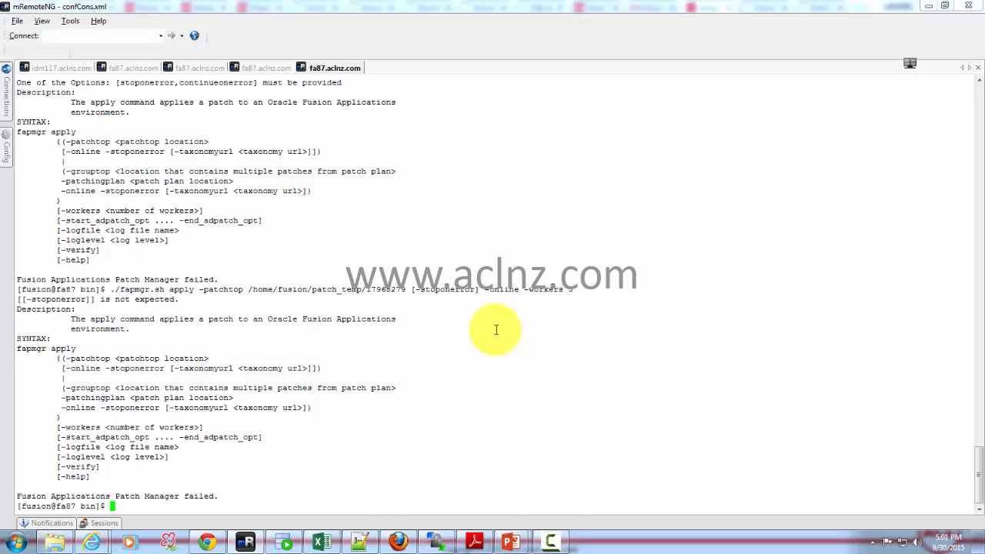
{"action": "type", "text": "./fapmgr.sh apply -patchtop /home/fusion/patch_temp/17968279 [-stoponerror] -online -workers 5"}
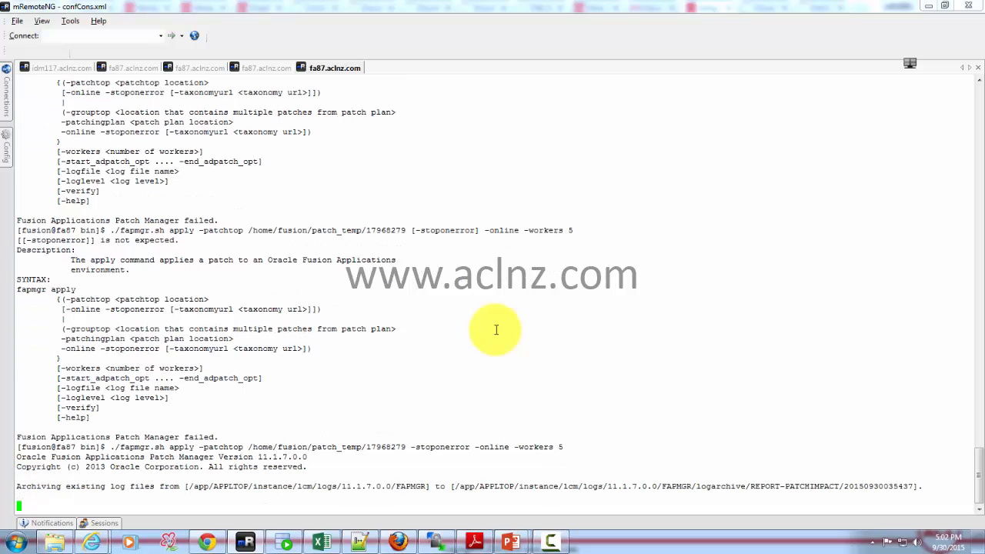
- Follow the fapmgr output through validation checks, apply prereqs and database component apply
{"action": "scroll", "scroll_direction": "down", "scroll_amount": 3}
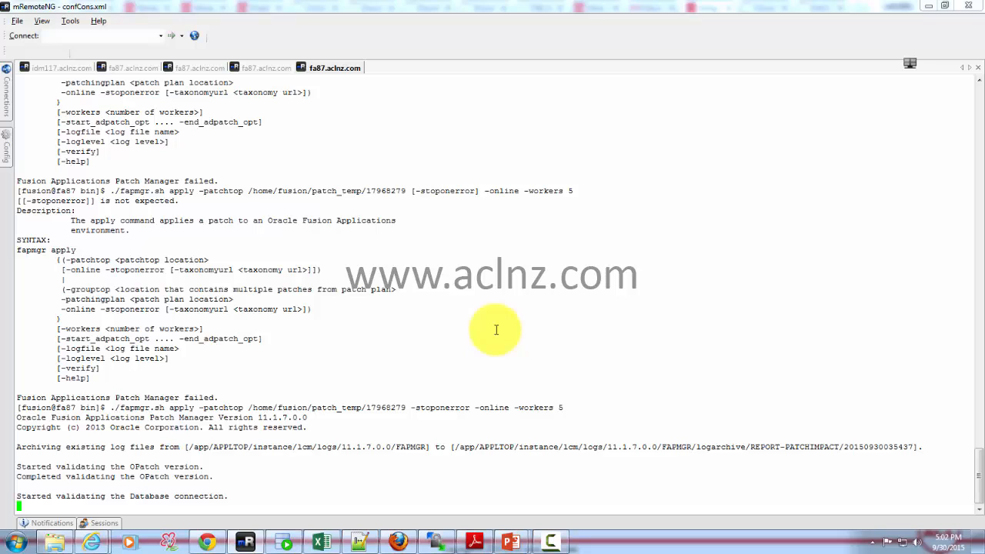
{"action": "scroll", "scroll_direction": "down", "scroll_amount": 3}
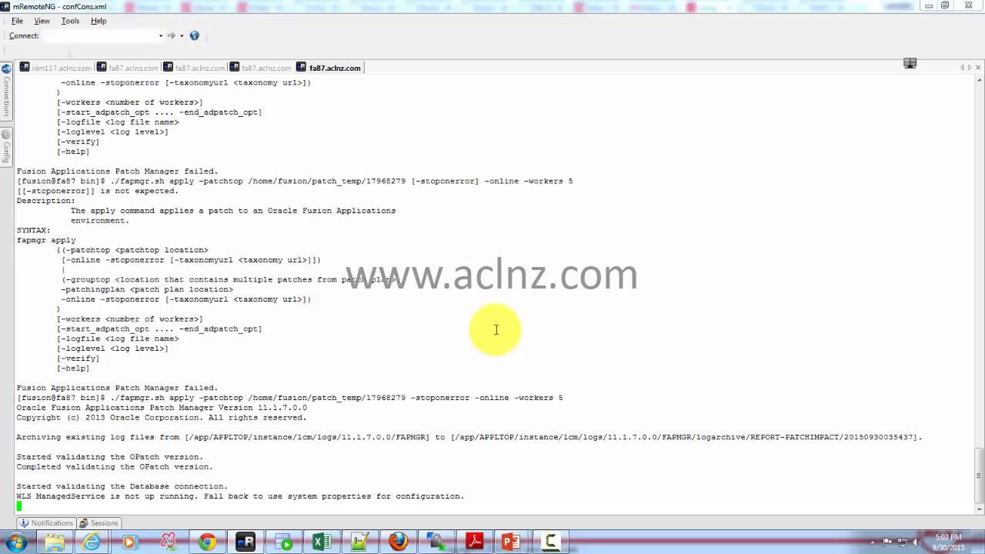
{"action": "scroll", "scroll_direction": "down", "scroll_amount": 3}
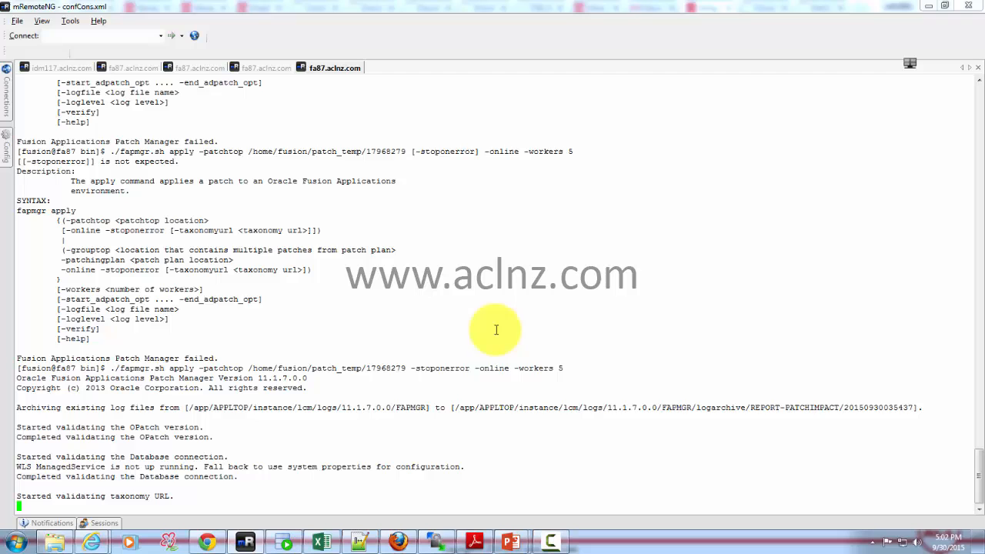
{"action": "scroll", "scroll_direction": "down", "scroll_amount": 3}
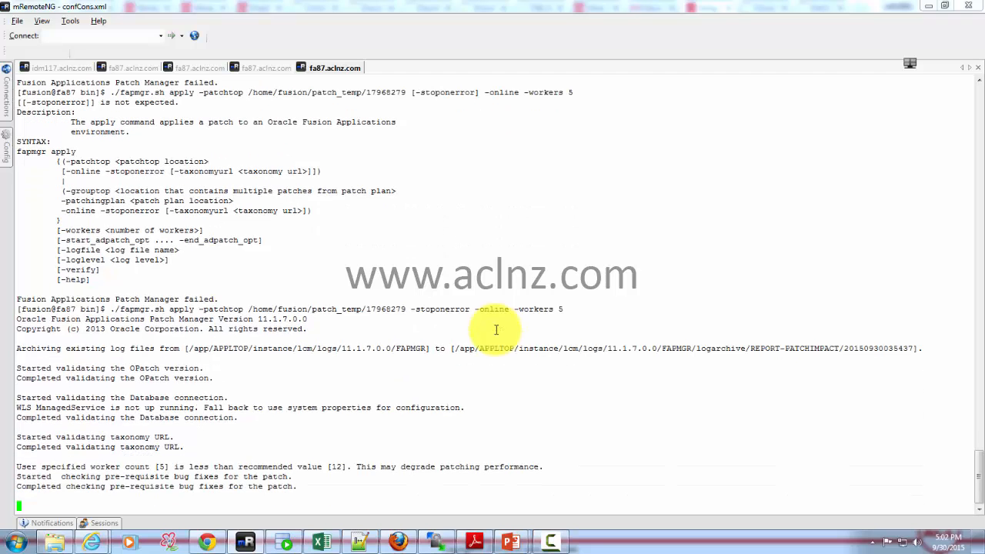
{"action": "scroll", "scroll_direction": "down", "scroll_amount": 3}
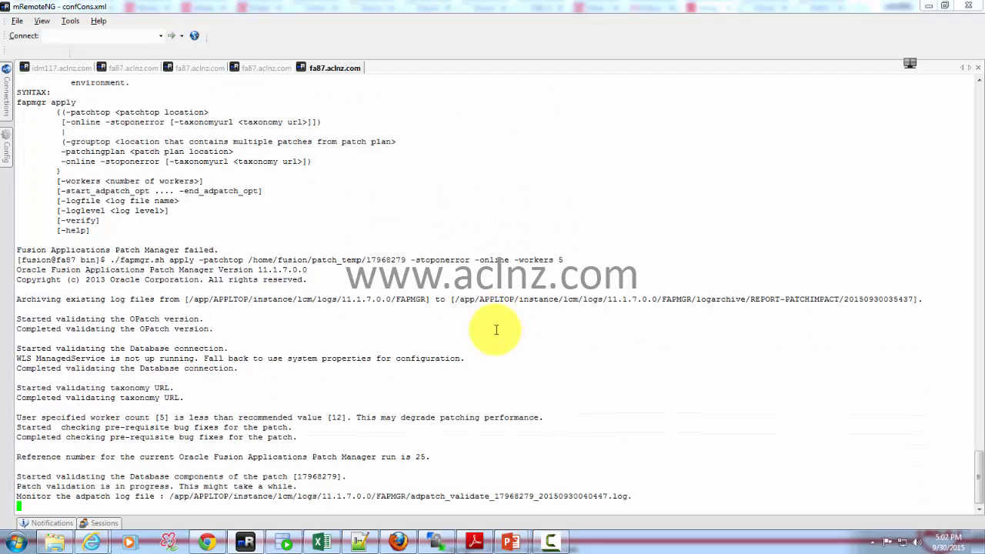
{"action": "scroll", "scroll_direction": "down", "scroll_amount": 3}
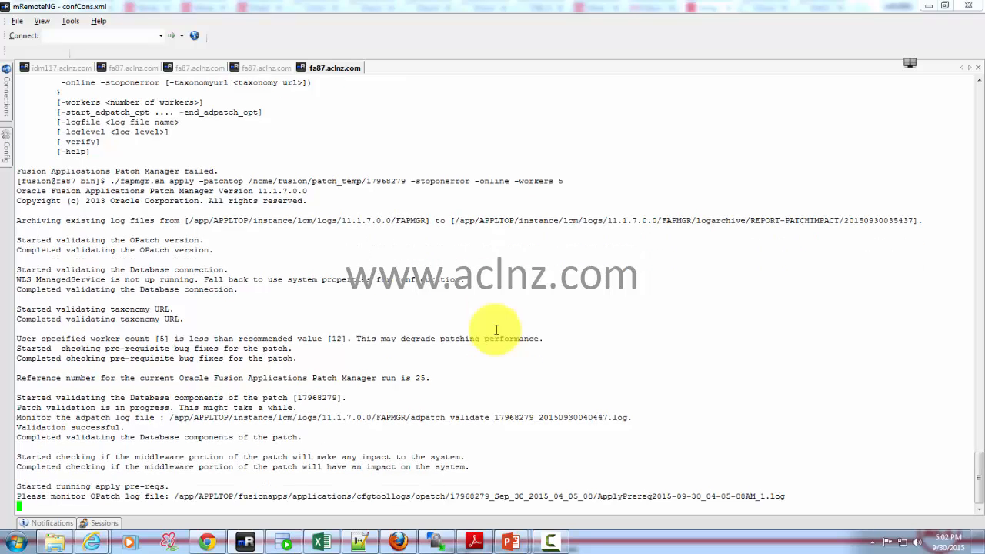
{"action": "scroll", "scroll_direction": "down", "scroll_amount": 3}
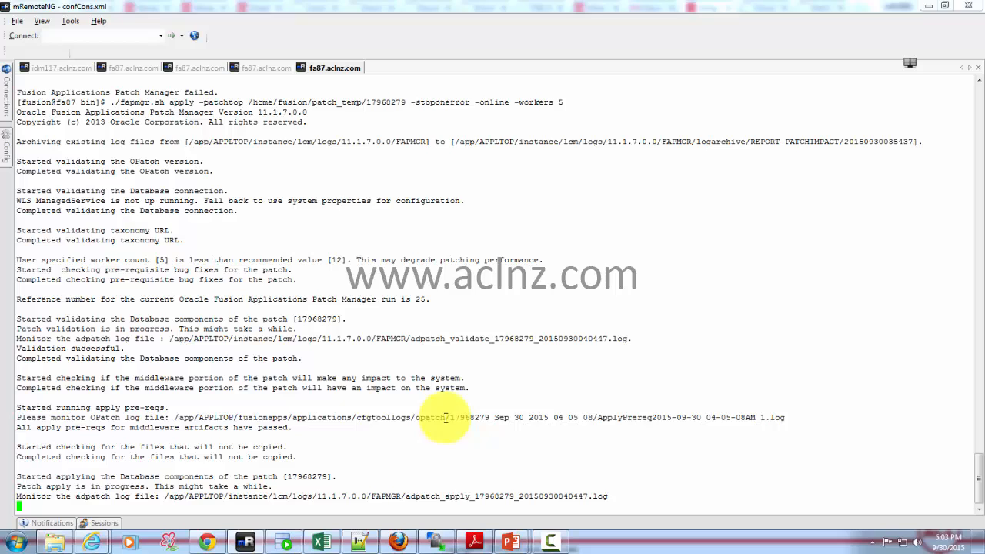
{"action": "mouse_move", "coordinate": [527, 422]}
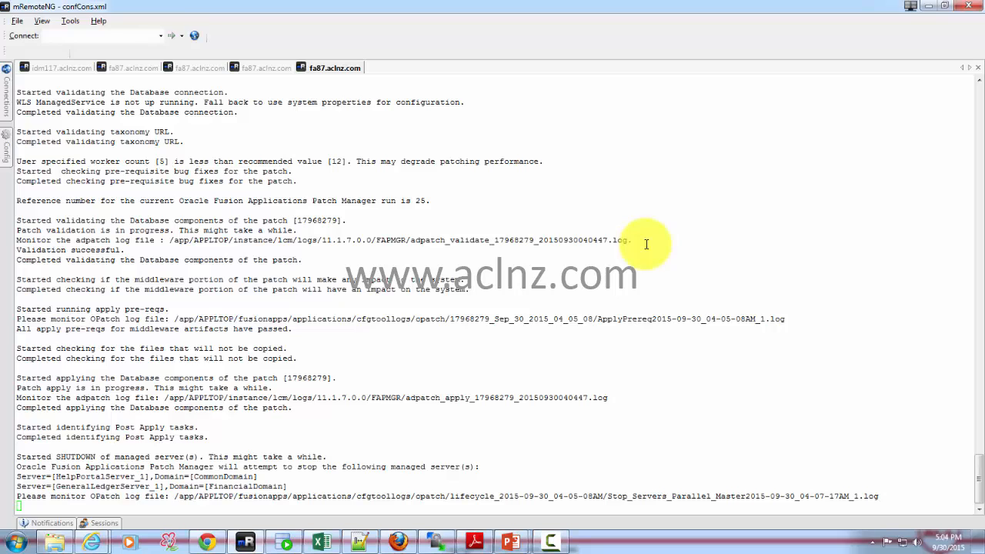
{"action": "mouse_move", "coordinate": [757, 550]}
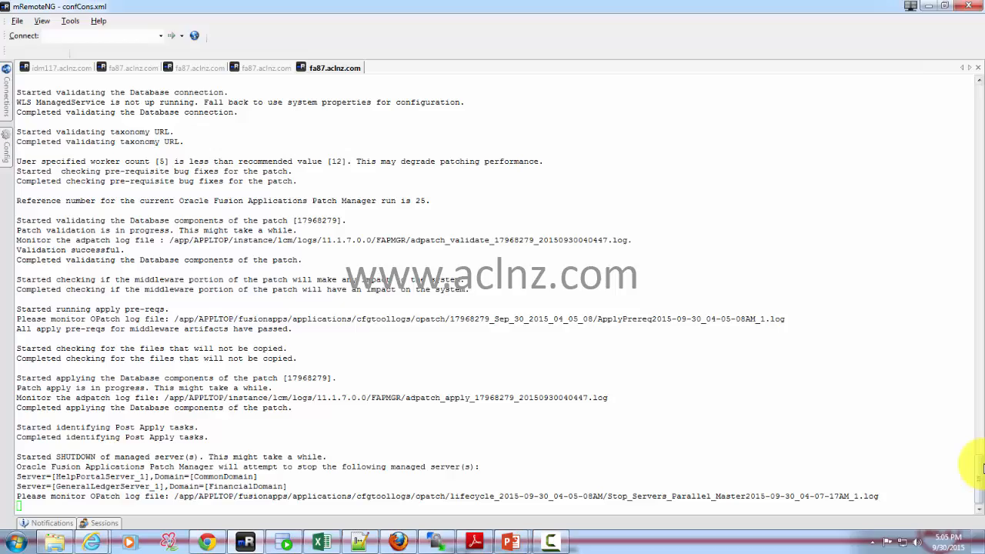
- Review the output until 'Patch Manager completed successfully' and the prompt returns
{"action": "scroll", "scroll_direction": "up", "scroll_amount": 3}
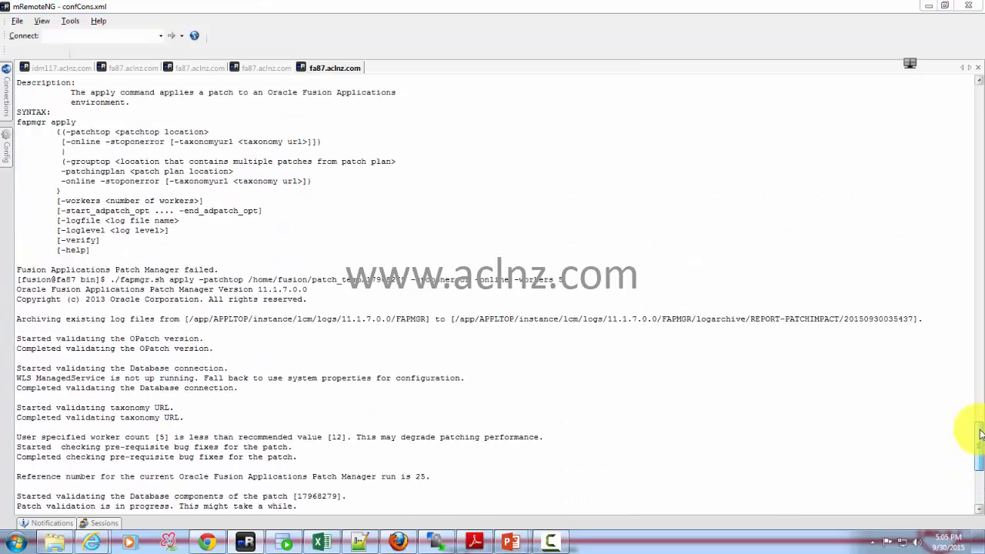
{"action": "scroll", "scroll_direction": "down", "scroll_amount": 3}
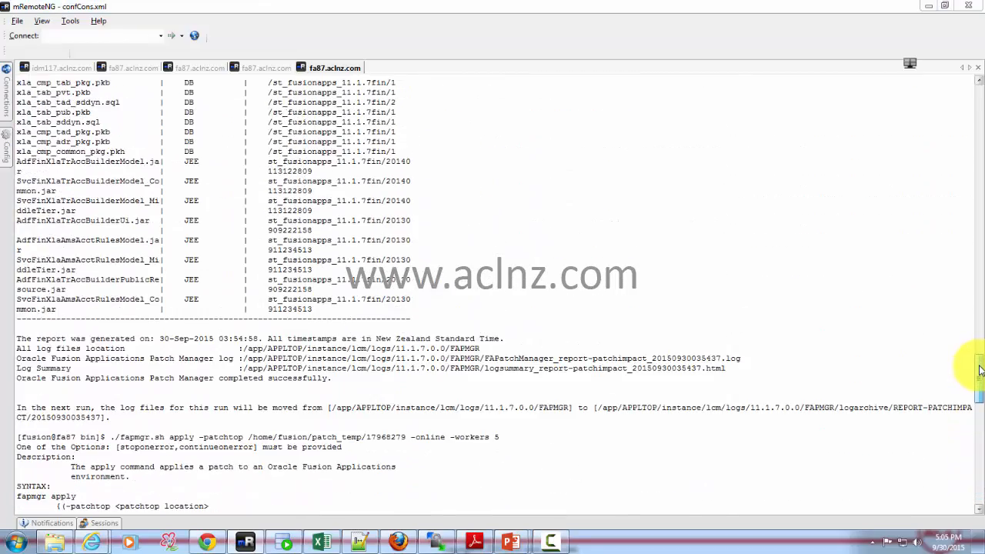
{"action": "scroll", "scroll_direction": "up", "scroll_amount": 3}
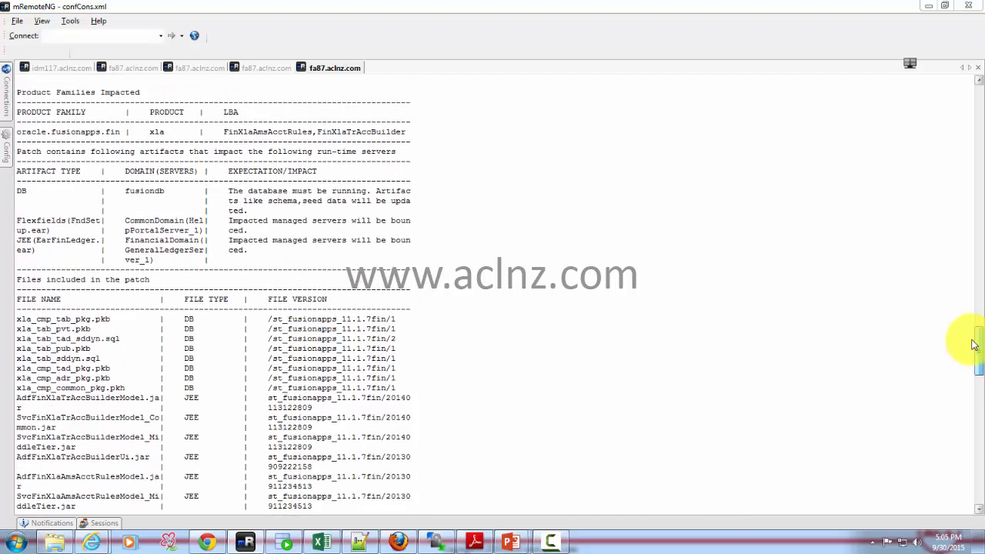
{"action": "scroll", "scroll_direction": "up", "scroll_amount": 3}
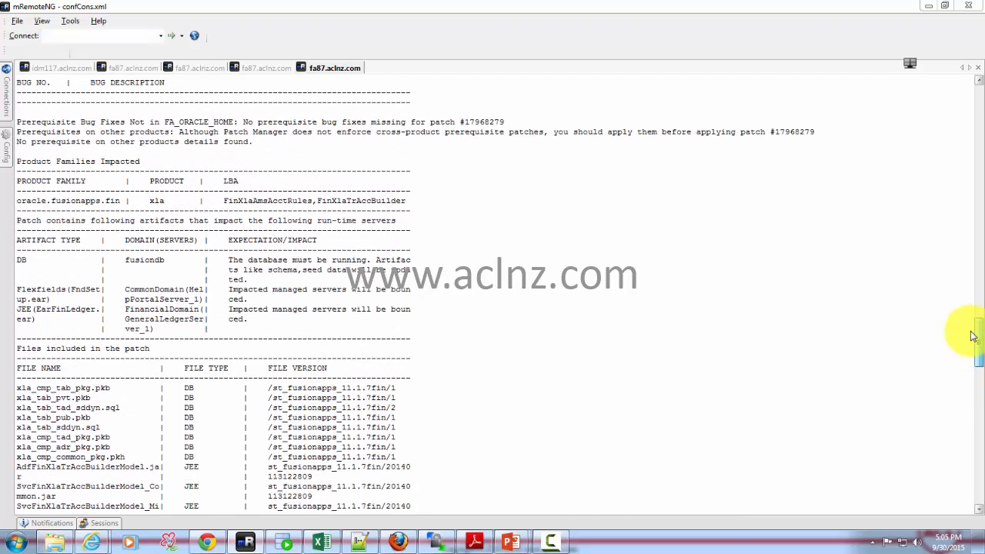
{"action": "scroll", "scroll_direction": "up", "scroll_amount": 3}
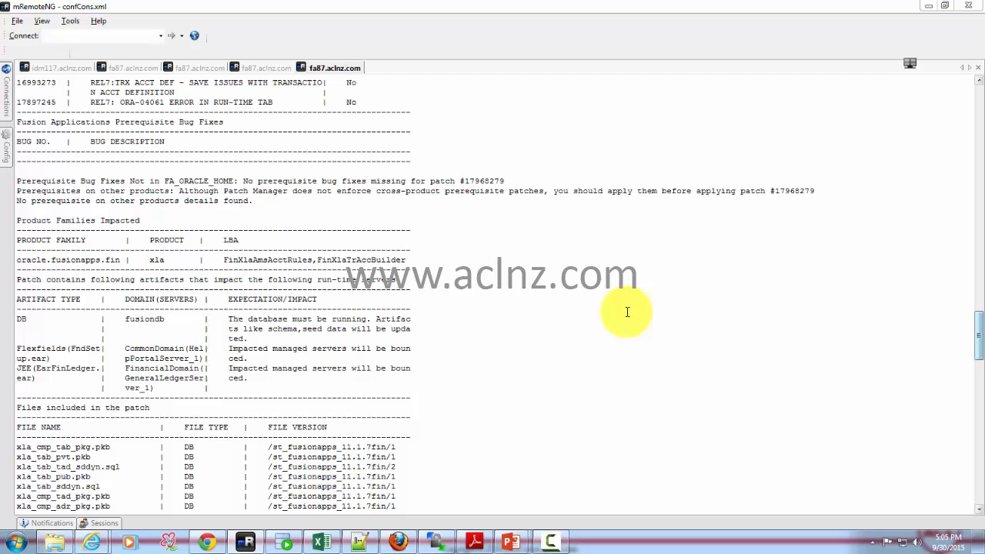
{"action": "mouse_move", "coordinate": [95, 260]}
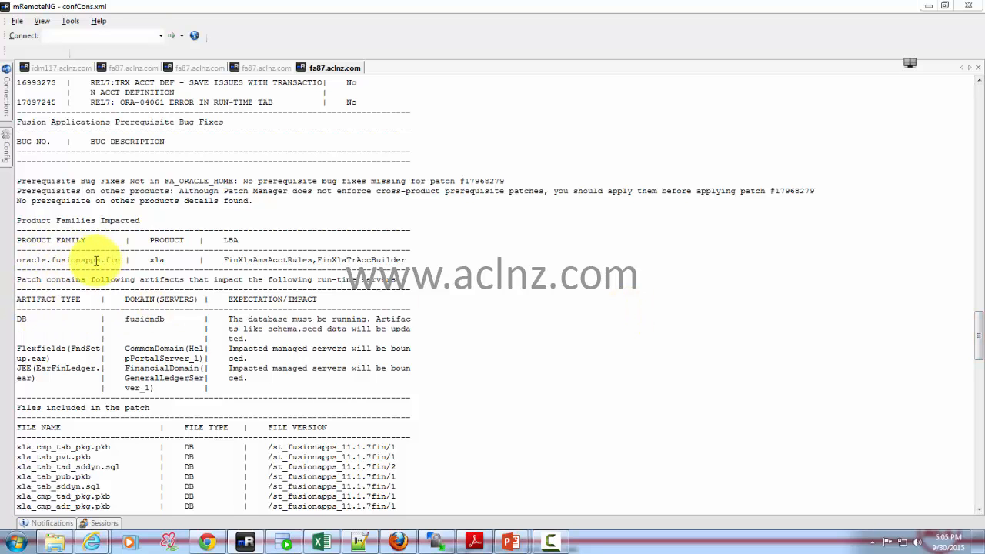
{"action": "scroll", "scroll_direction": "up", "scroll_amount": 3}
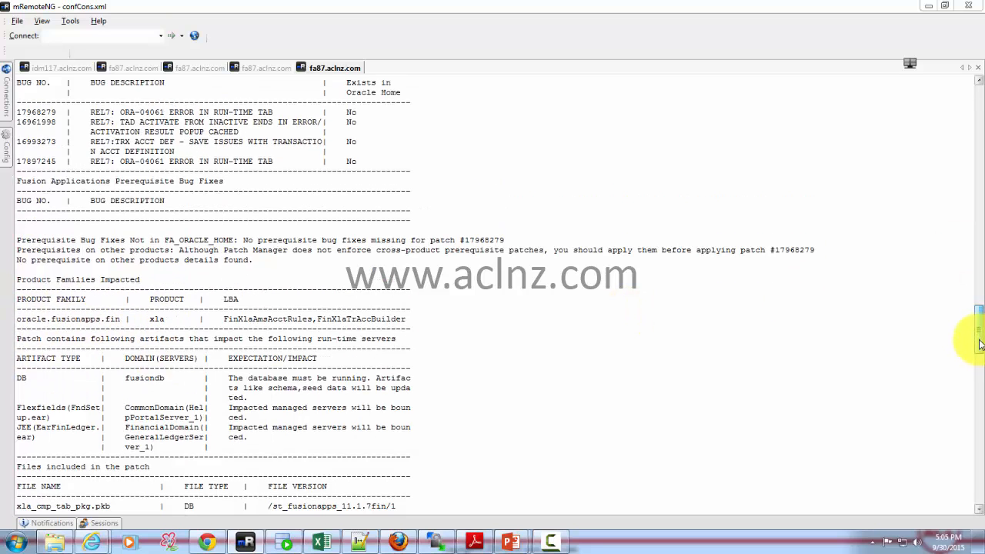
{"action": "scroll", "scroll_direction": "up", "scroll_amount": 3}
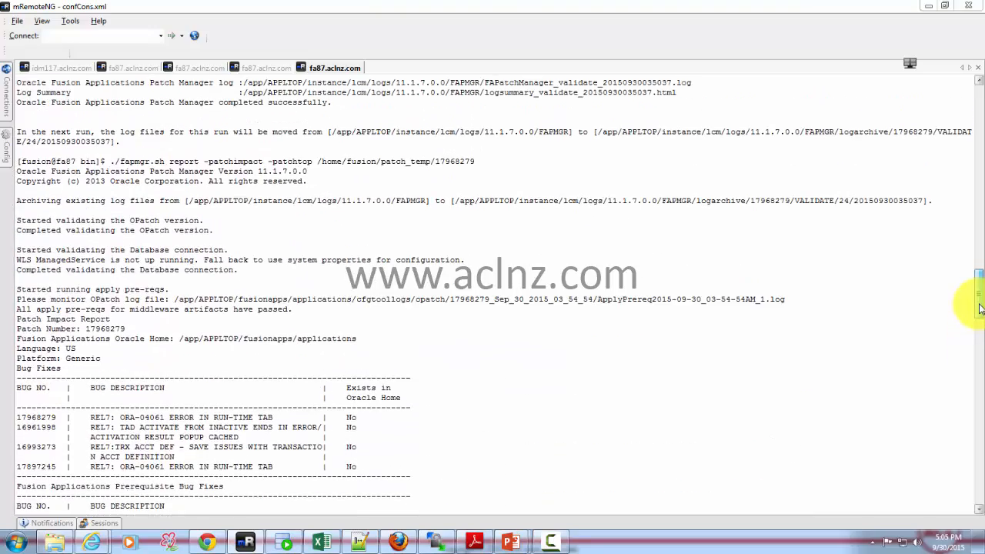
{"action": "scroll", "scroll_direction": "up", "scroll_amount": 3}
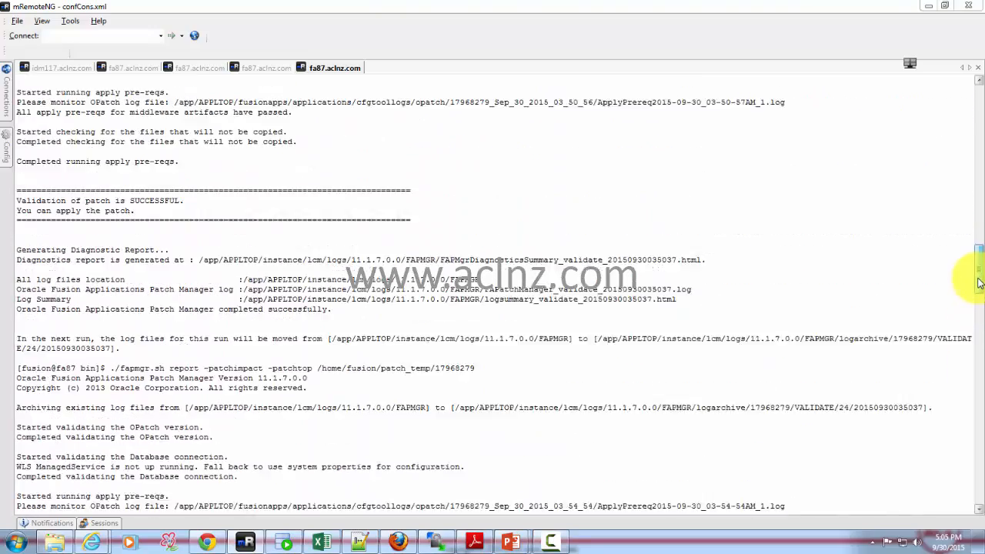
{"action": "scroll", "scroll_direction": "down", "scroll_amount": 3}
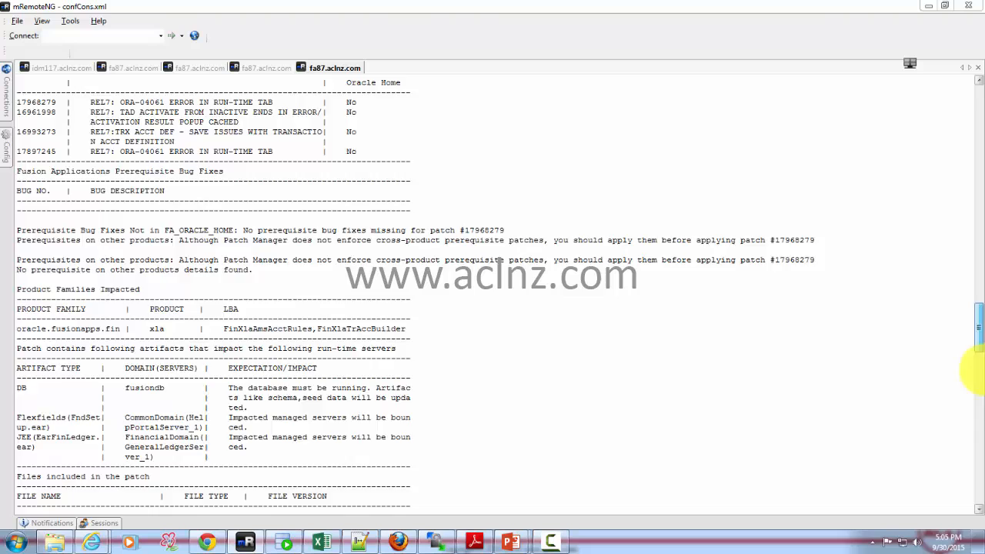
{"action": "scroll", "scroll_direction": "down", "scroll_amount": 3}
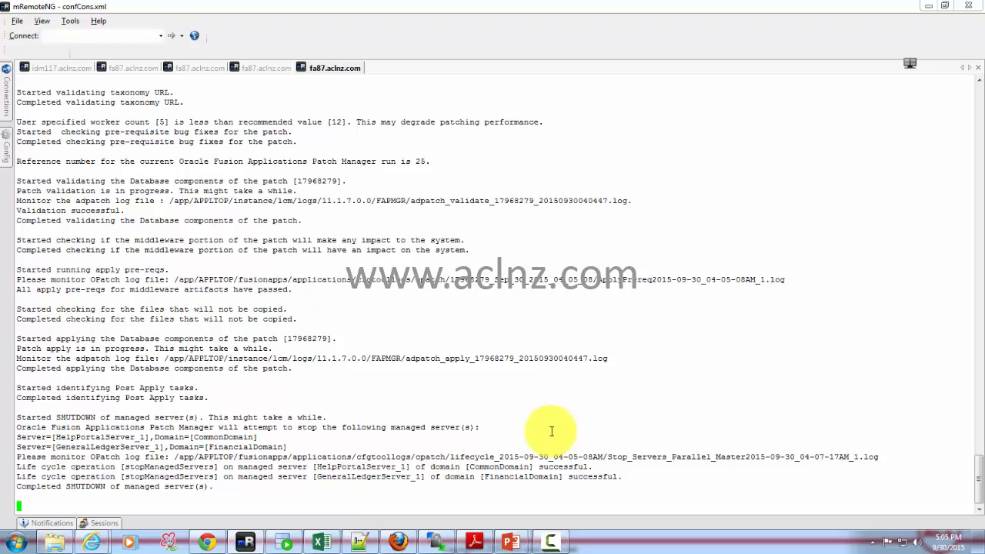
{"action": "scroll", "scroll_direction": "down", "scroll_amount": 3}
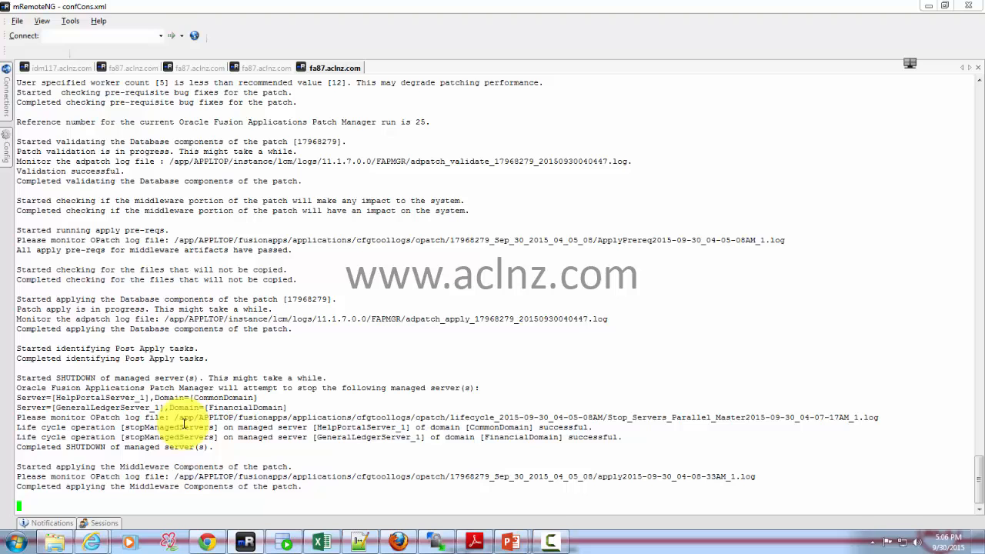
{"action": "scroll", "scroll_direction": "down", "scroll_amount": 3}
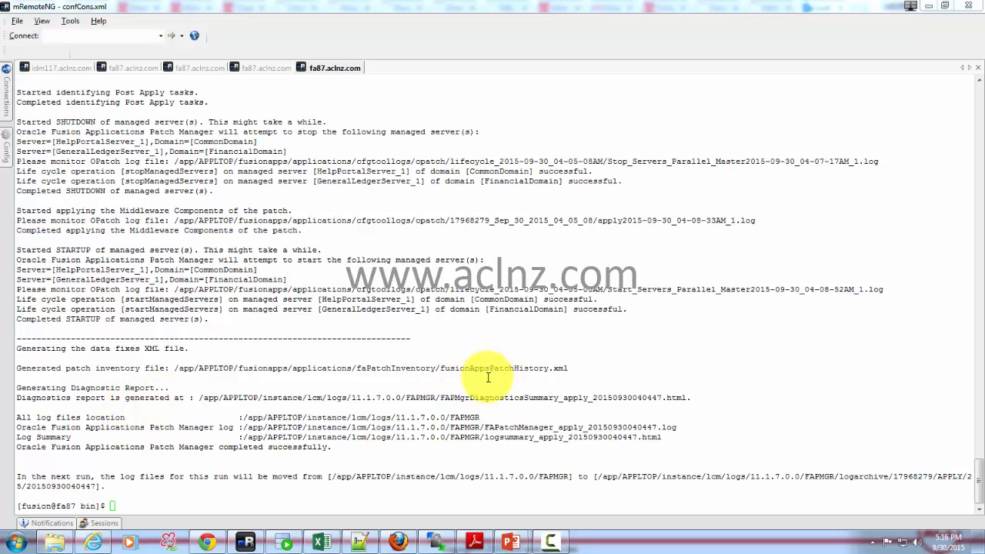
{"action": "mouse_move", "coordinate": [316, 403]}
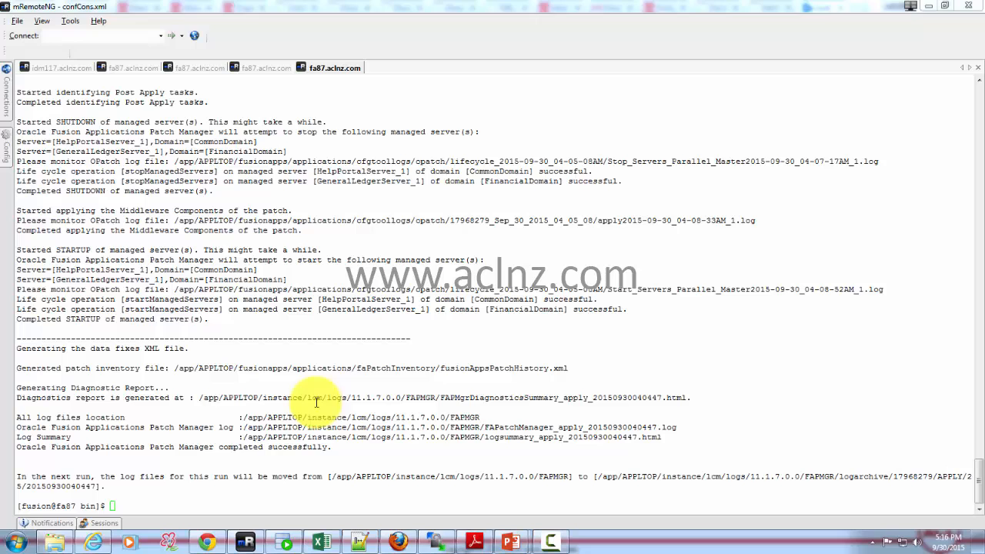
{"action": "mouse_move", "coordinate": [603, 400]}
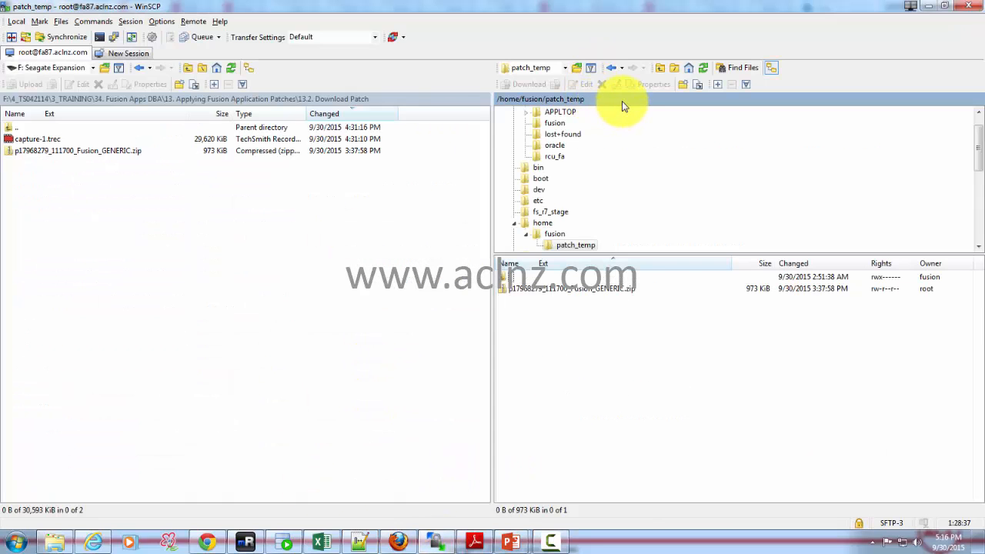
- Go to remote folder /app/APPLTOP/instance/lcm/logs/11.1.7.0.0/FAPMGR holding the diagnostics summary
{"action": "left_click", "coordinate": [624, 100]}
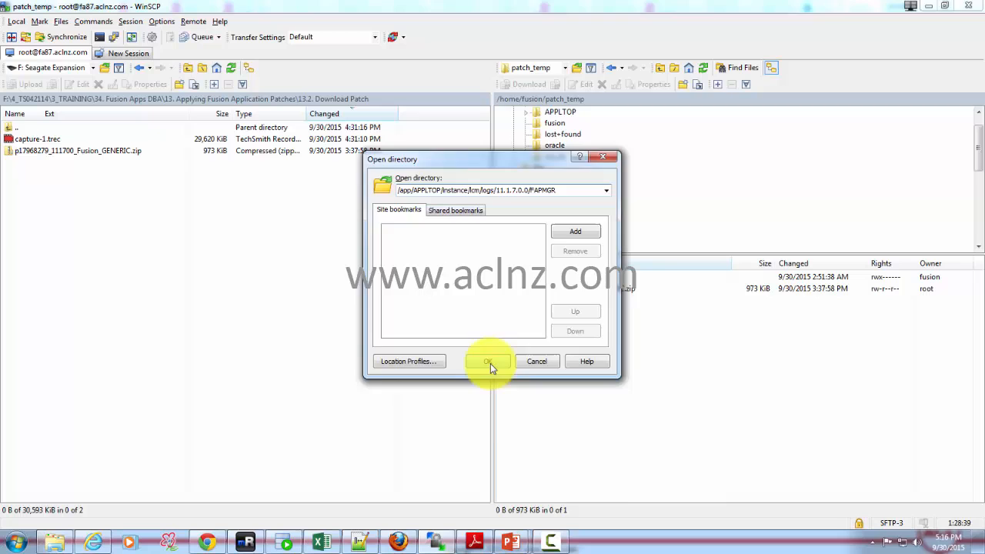
{"action": "left_click", "coordinate": [486, 360]}
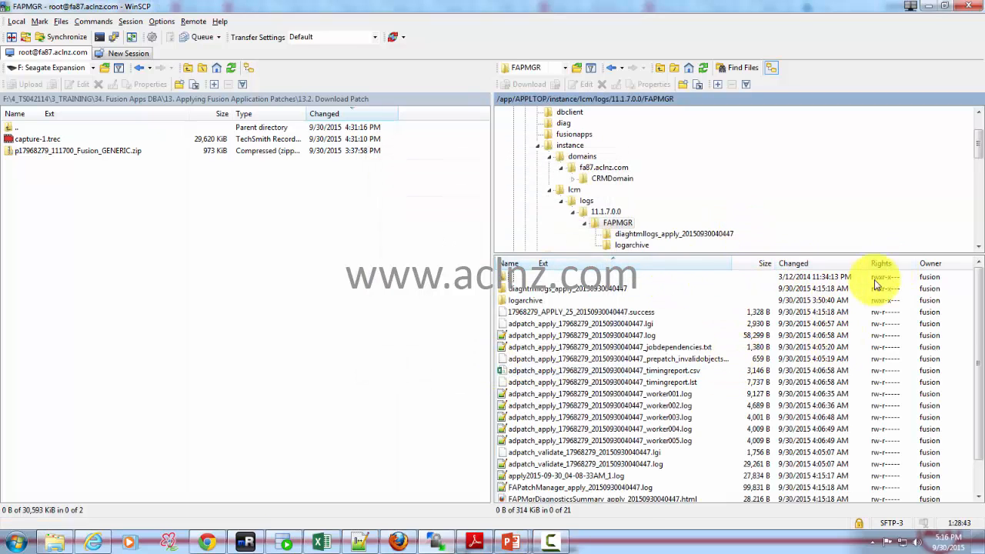
{"action": "scroll", "scroll_direction": "down", "scroll_amount": 3}
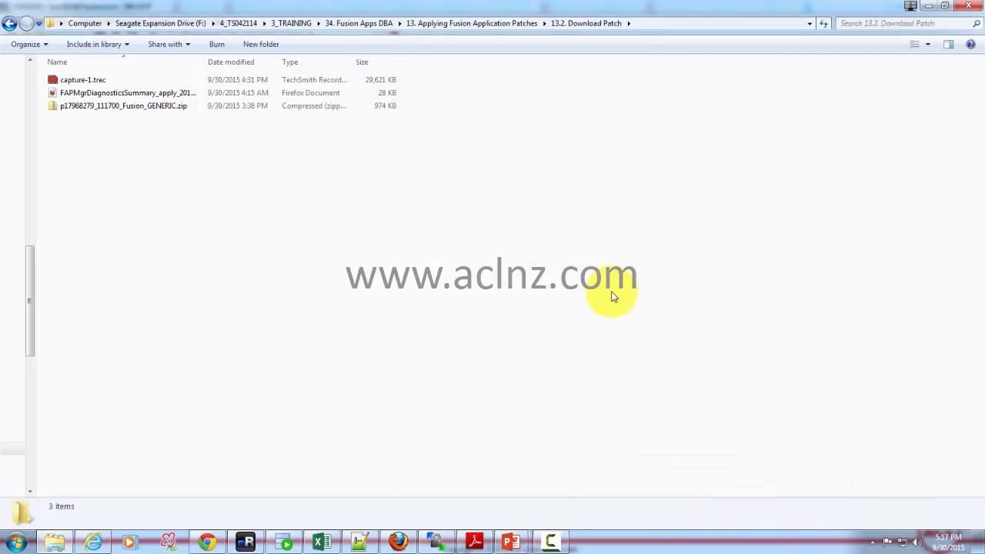
- Open the FAPMgrDiagnosticsSummary HTML file from the Download Patch folder in Firefox
{"action": "left_click", "coordinate": [127, 92]}
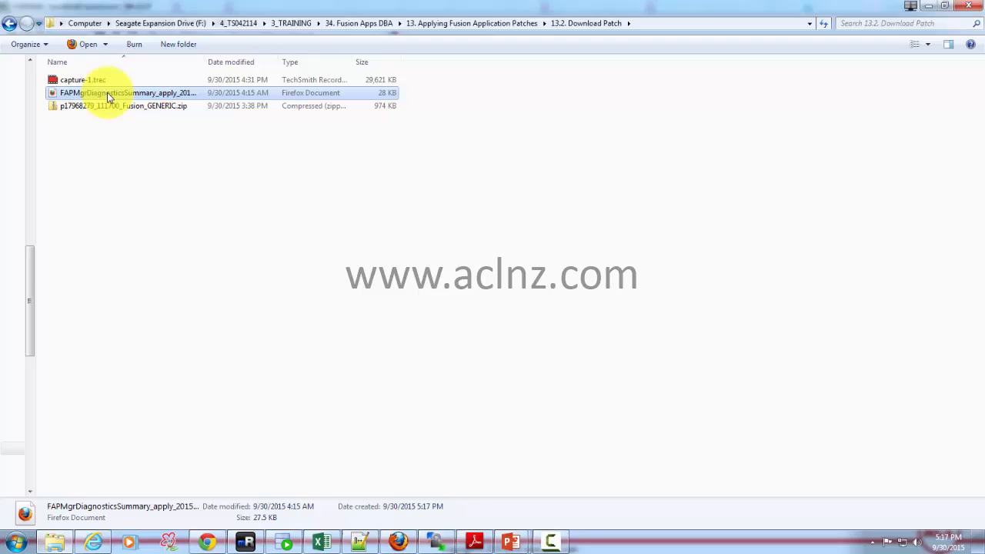
{"action": "double_click", "coordinate": [126, 93]}
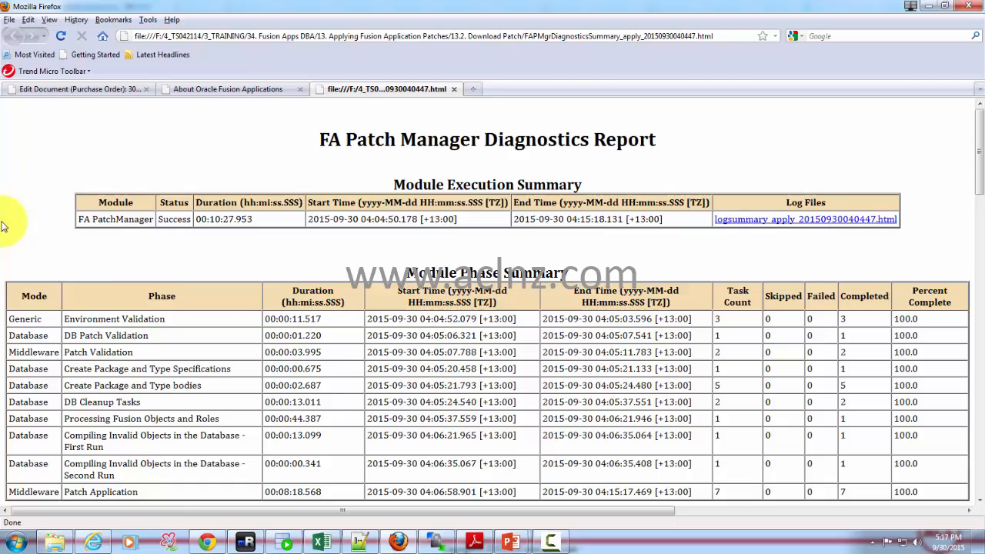
- Review Module Execution and Phase Summaries: all phases 100% complete, no tasks to look out for
{"action": "scroll", "scroll_direction": "down", "scroll_amount": 3}
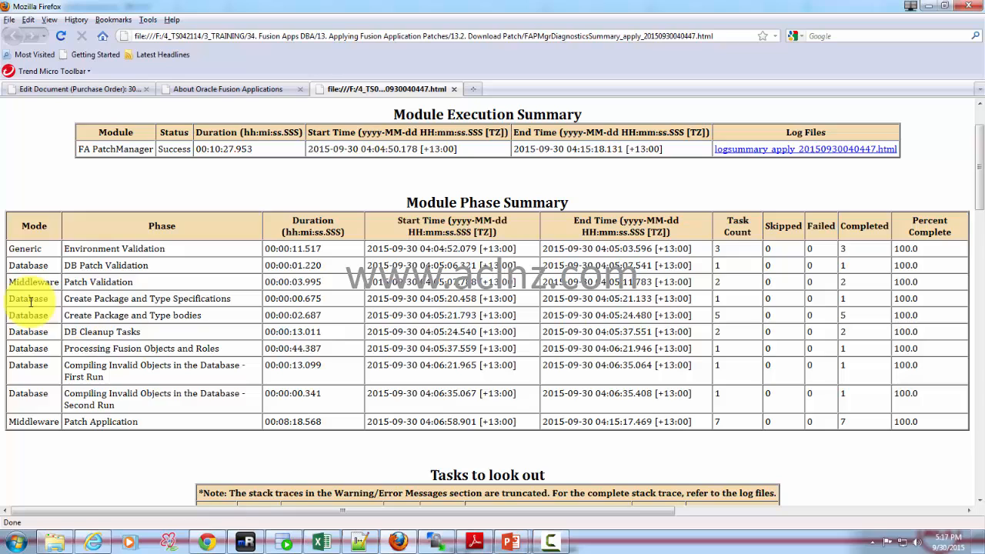
{"action": "mouse_move", "coordinate": [246, 319]}
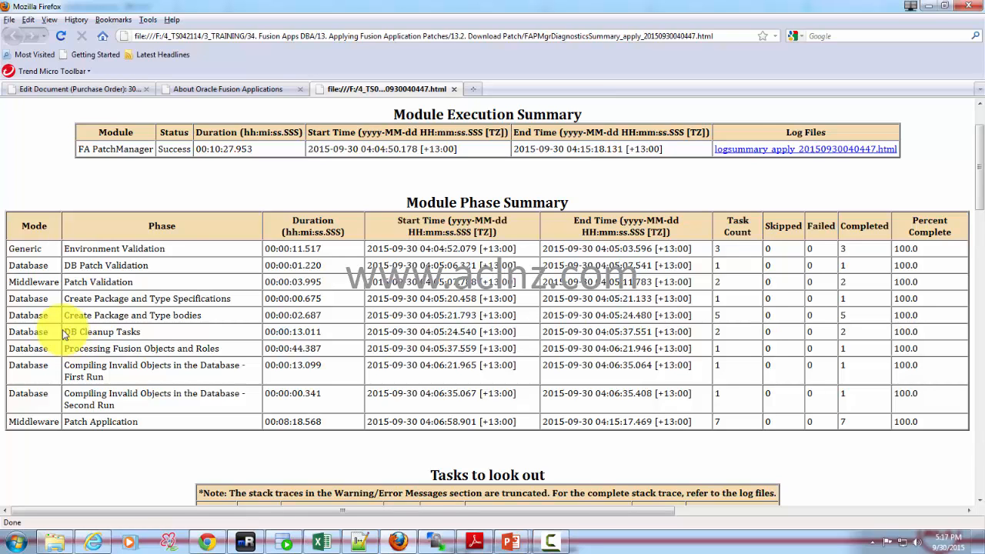
{"action": "scroll", "scroll_direction": "down", "scroll_amount": 3}
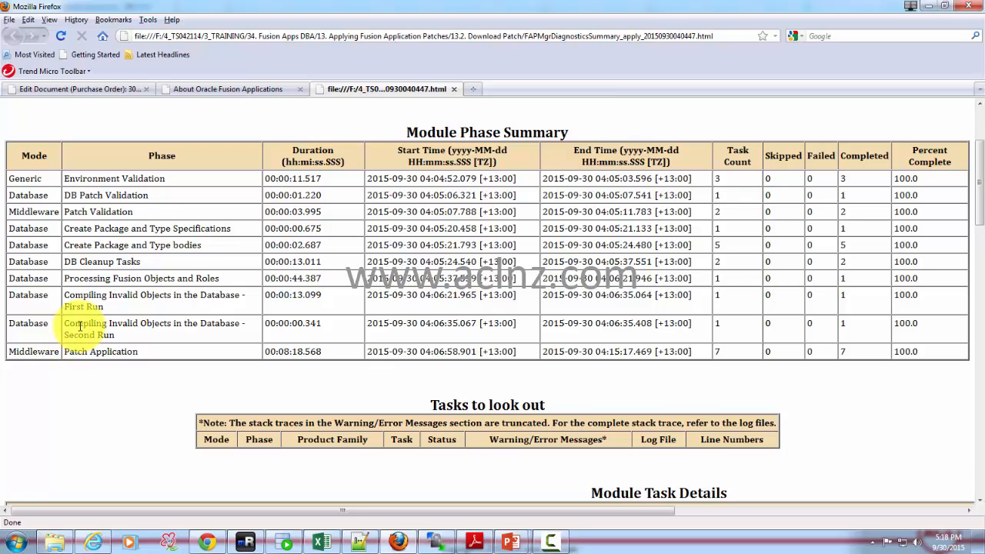
{"action": "scroll", "scroll_direction": "down", "scroll_amount": 3}
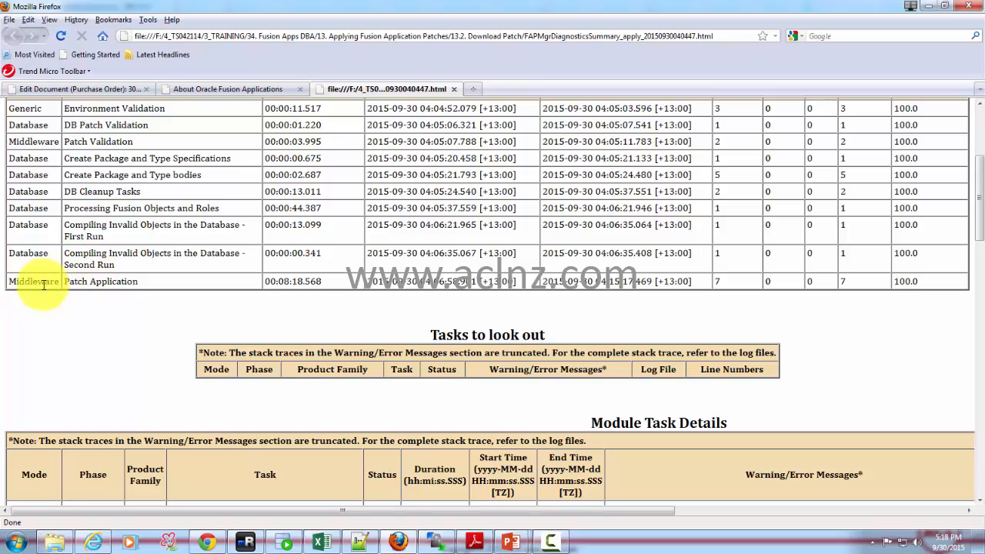
{"action": "mouse_move", "coordinate": [46, 316]}
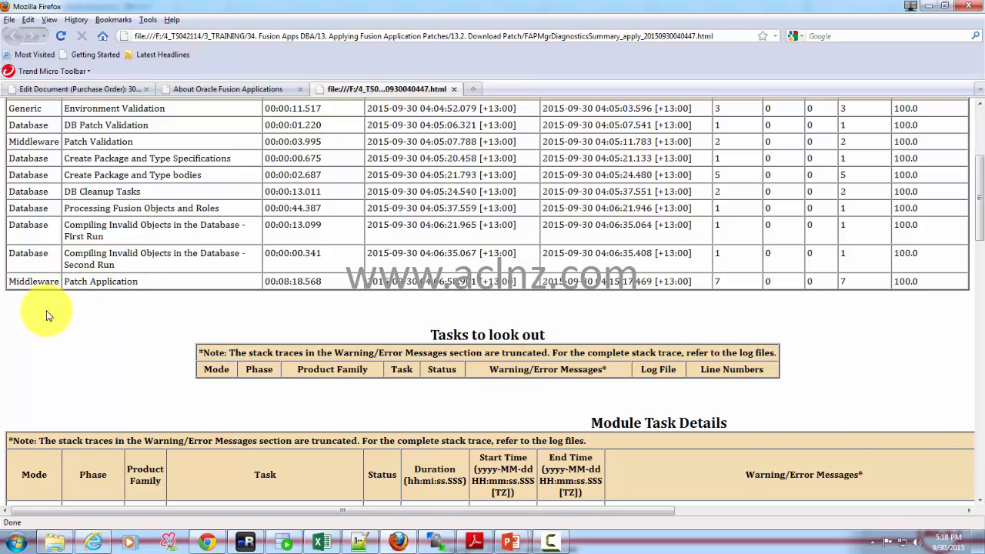
{"action": "scroll", "scroll_direction": "down", "scroll_amount": 3}
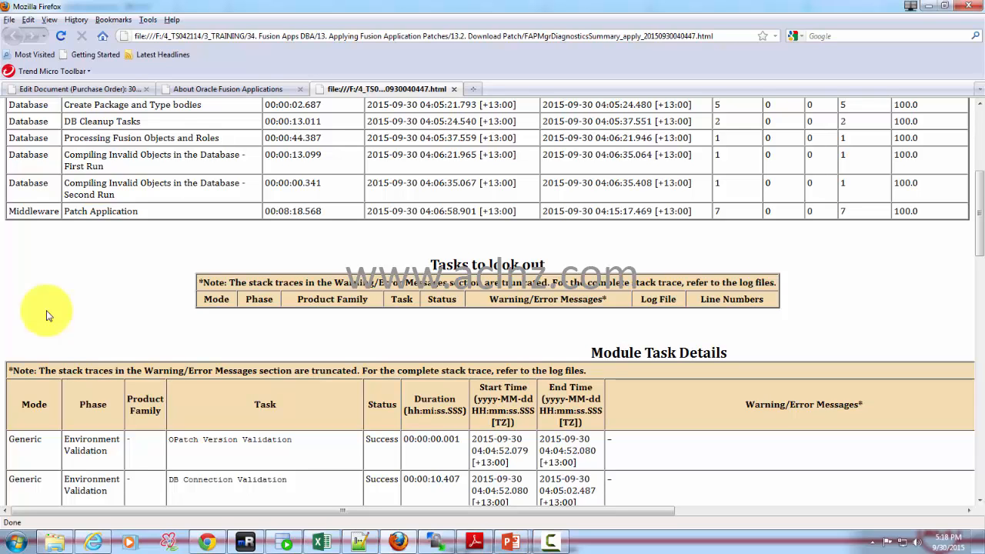
{"action": "mouse_move", "coordinate": [459, 265]}
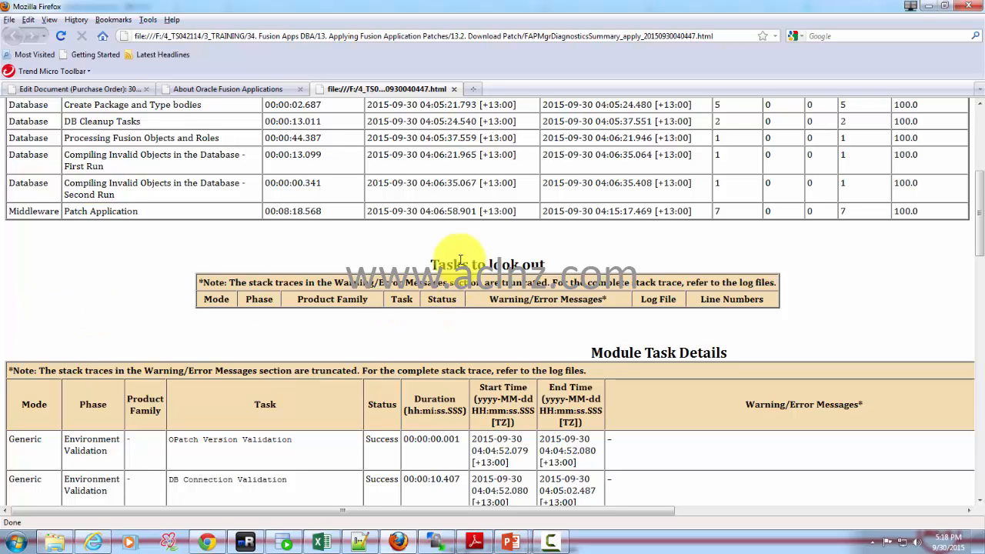
{"action": "mouse_move", "coordinate": [46, 308]}
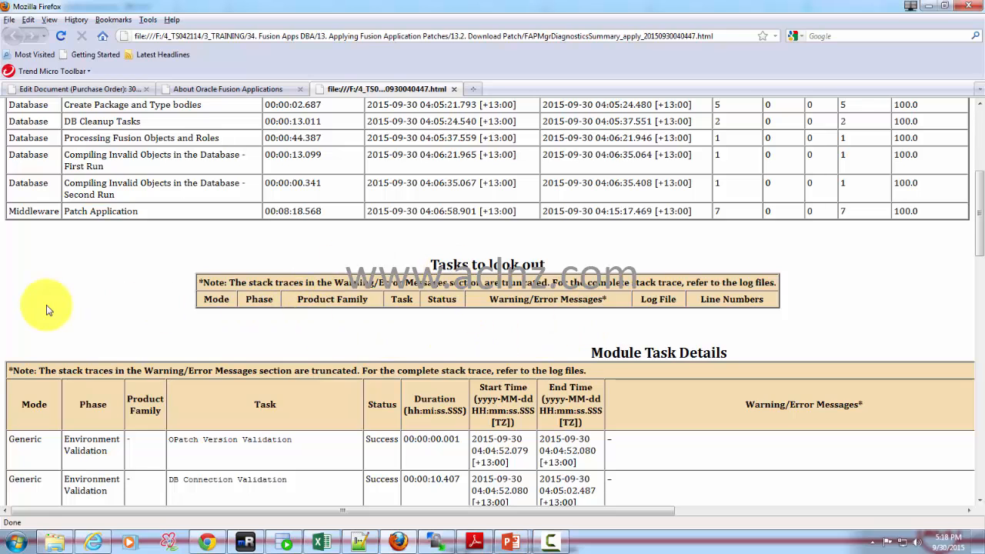
{"action": "scroll", "scroll_direction": "down", "scroll_amount": 3}
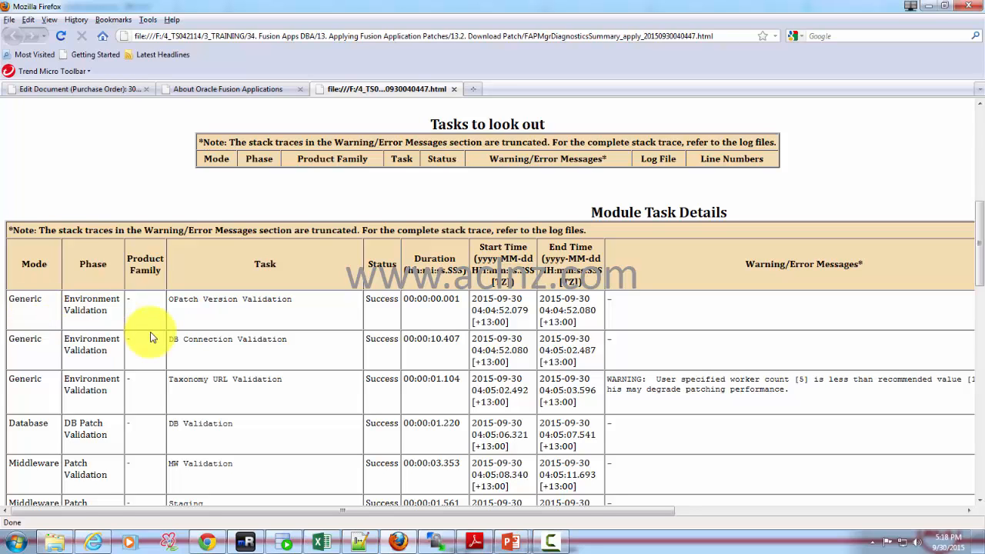
- Review Module Task Details across all columns, every task showing Success
{"action": "scroll", "scroll_direction": "down", "scroll_amount": 3}
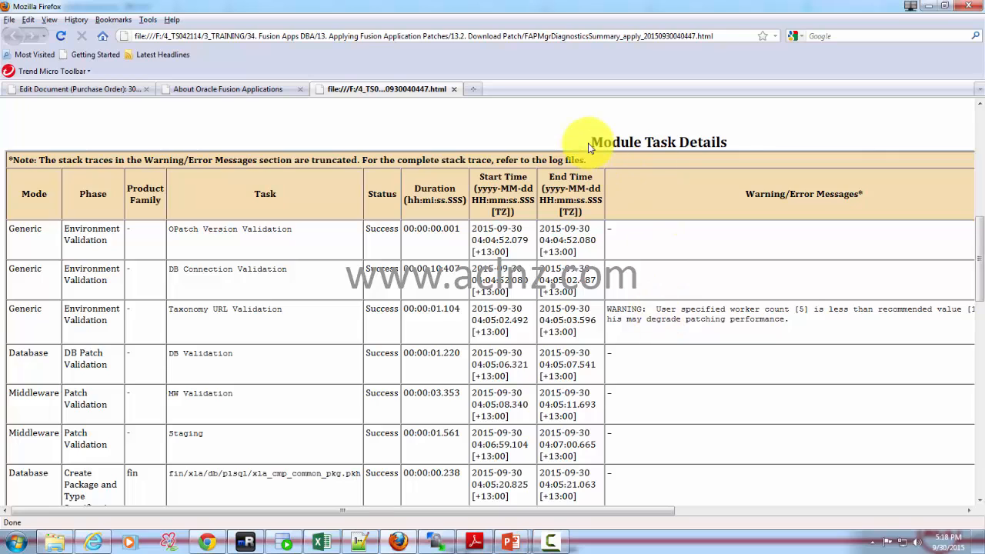
{"action": "mouse_move", "coordinate": [634, 484]}
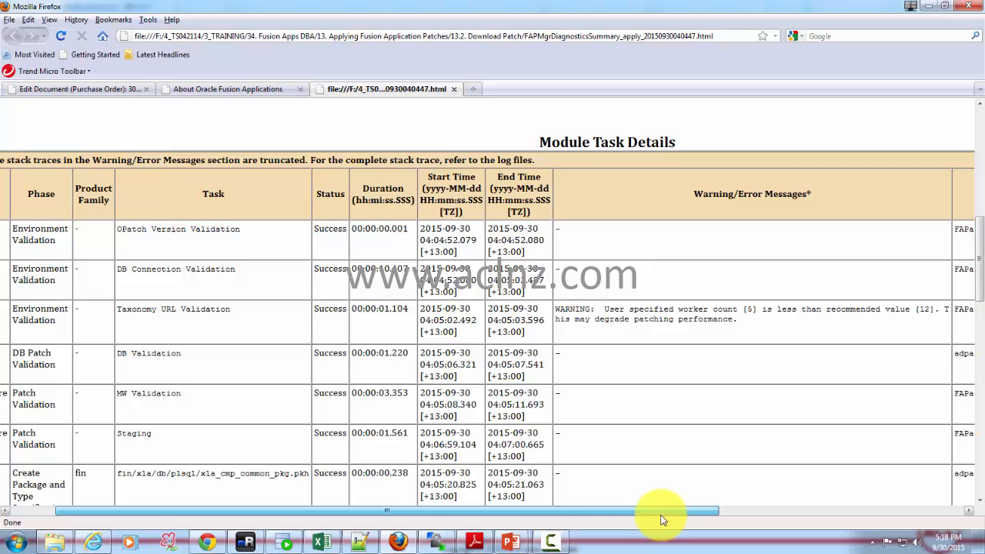
{"action": "scroll", "scroll_direction": "left", "scroll_amount": 3}
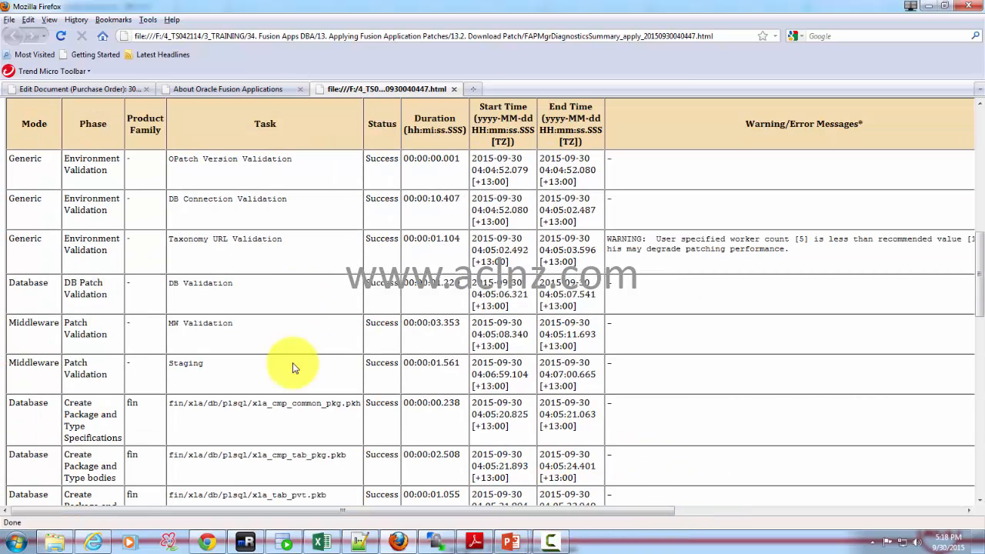
{"action": "scroll", "scroll_direction": "down", "scroll_amount": 3}
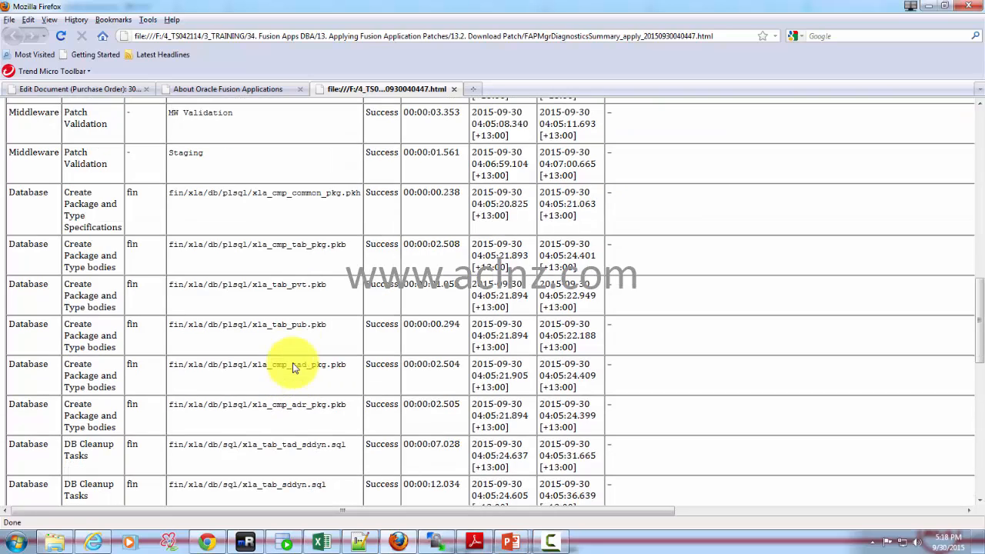
{"action": "scroll", "scroll_direction": "up", "scroll_amount": 3}
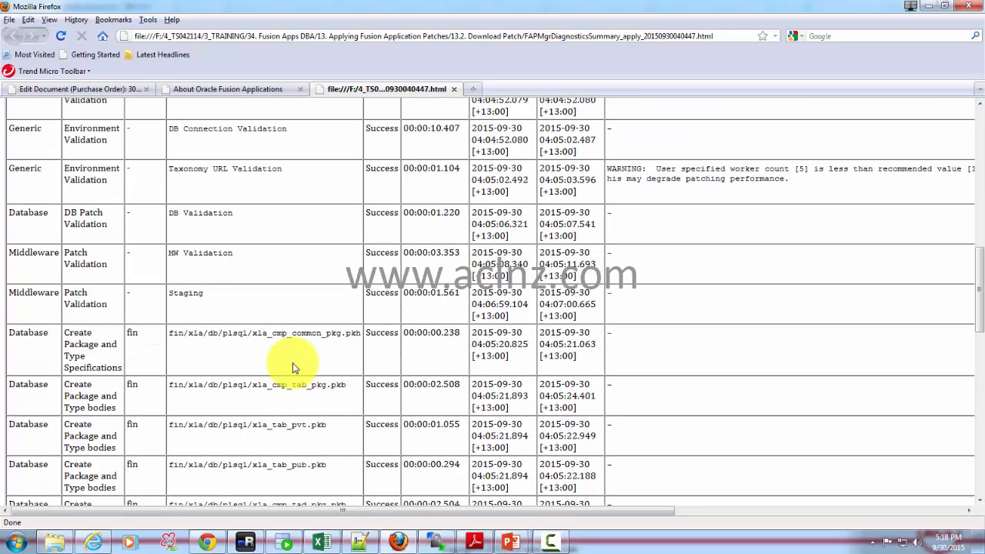
{"action": "scroll", "scroll_direction": "up", "scroll_amount": 3}
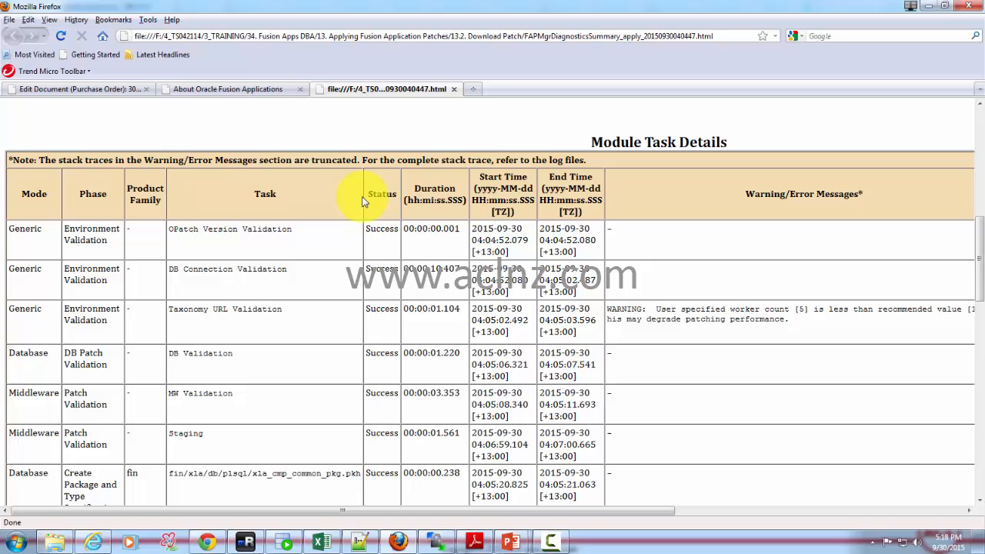
- Confirm the Tasks to be completed table is empty, then return to the top summary
{"action": "scroll", "scroll_direction": "down", "scroll_amount": 3}
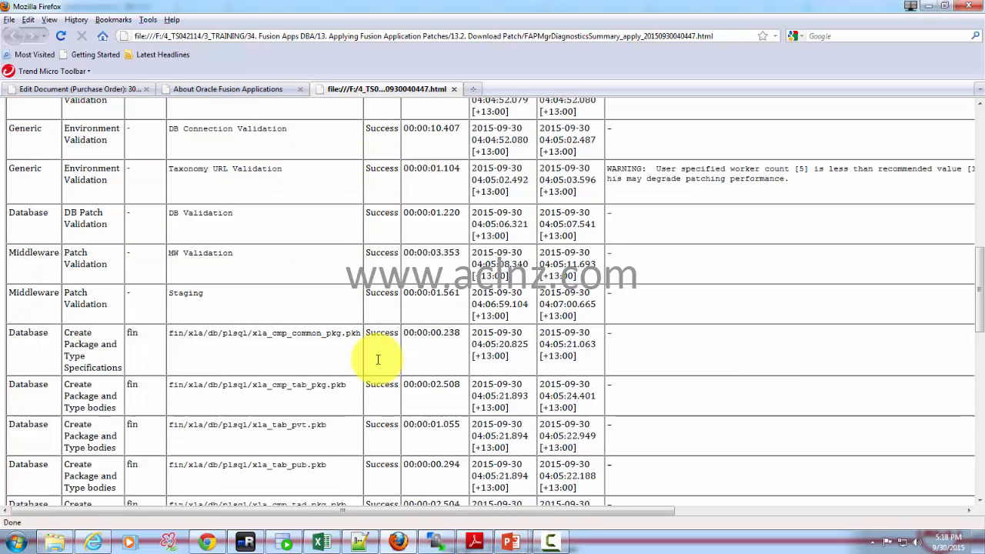
{"action": "scroll", "scroll_direction": "down", "scroll_amount": 3}
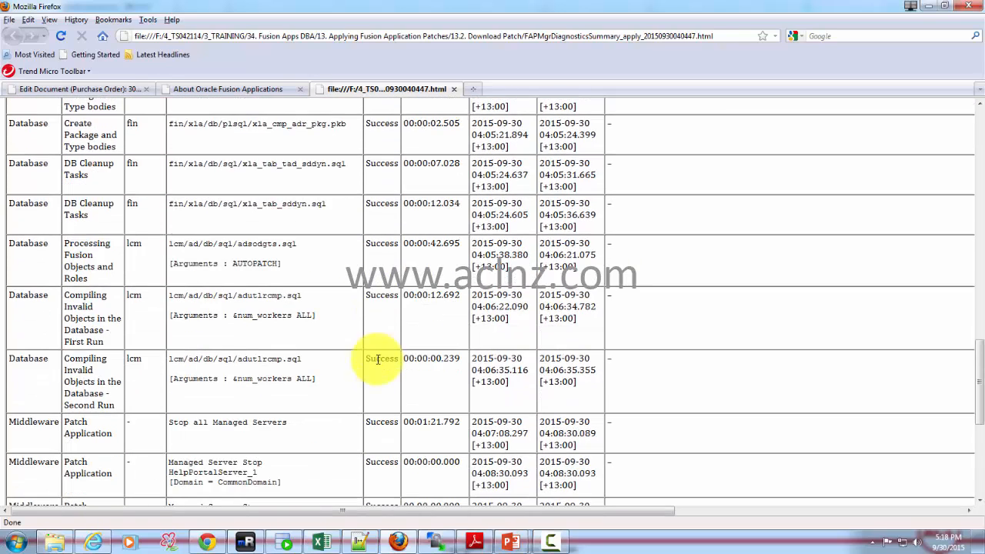
{"action": "scroll", "scroll_direction": "down", "scroll_amount": 3}
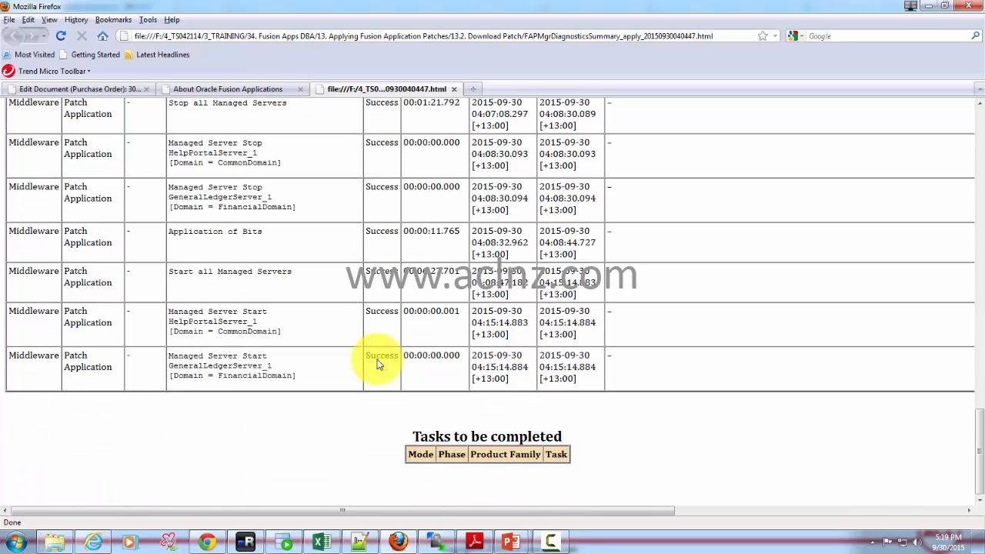
{"action": "mouse_move", "coordinate": [403, 483]}
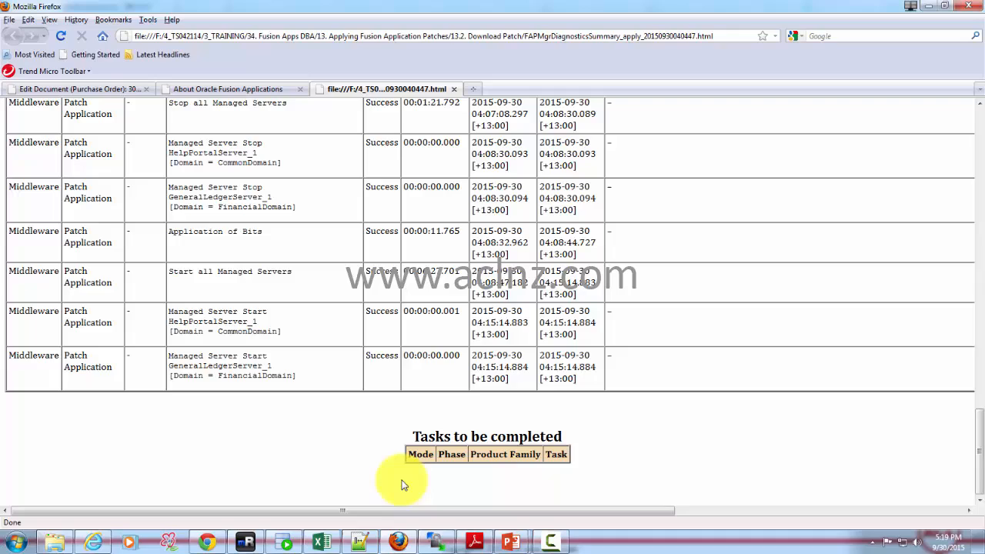
{"action": "scroll", "scroll_direction": "up", "scroll_amount": 3}
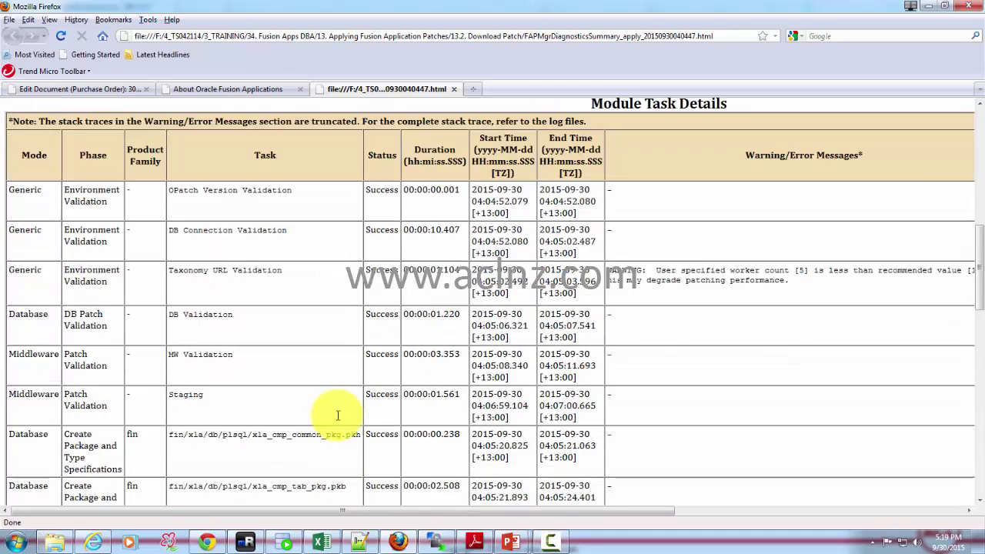
{"action": "scroll", "scroll_direction": "up", "scroll_amount": 3}
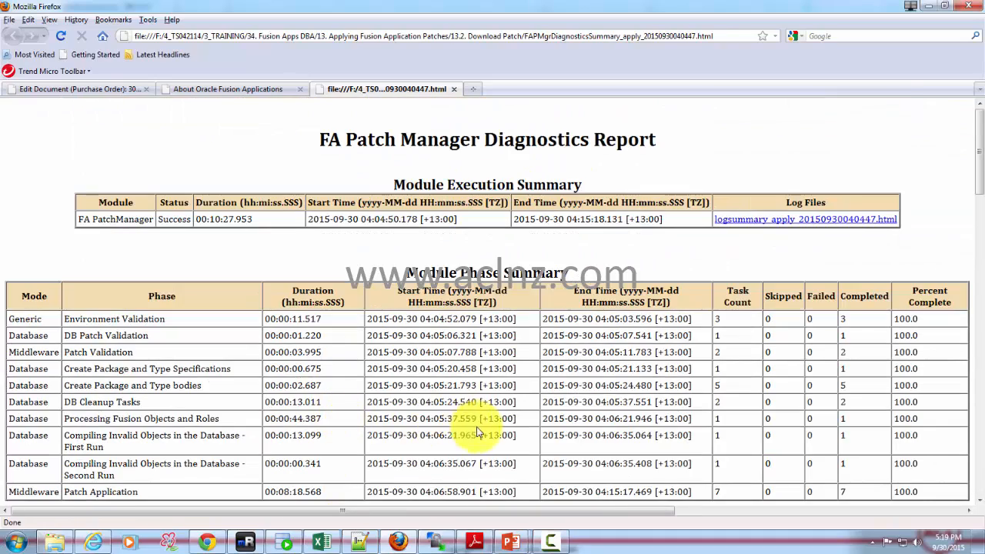